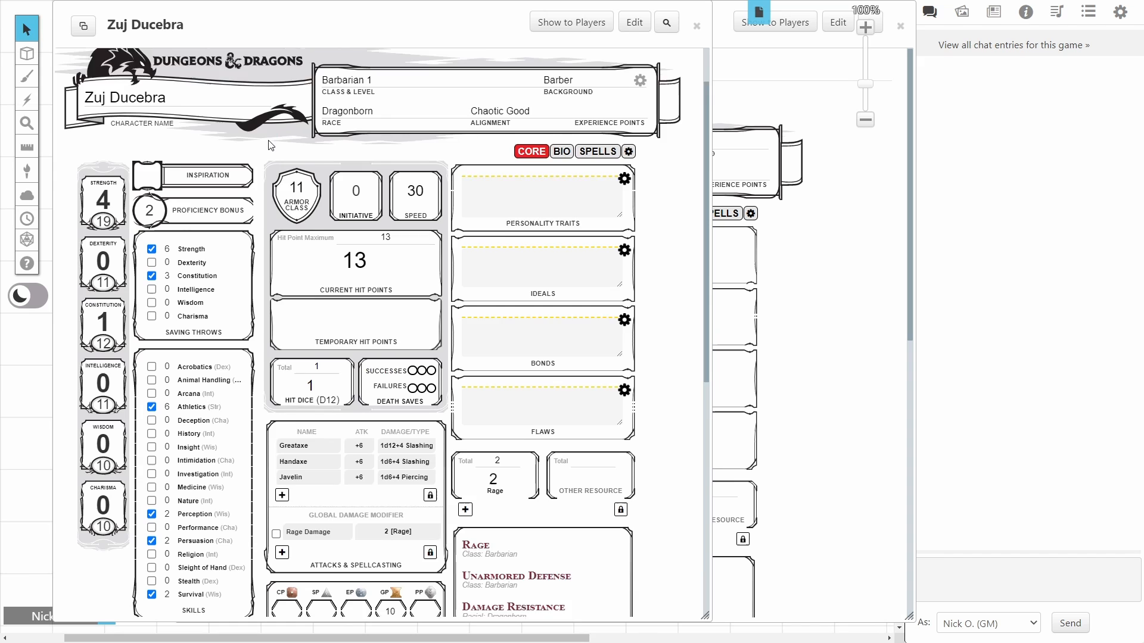
- Enable Zuj Ducebra's Rage Damage modifier and roll the Greataxe with +2 rage damage
scroll("down", 3)
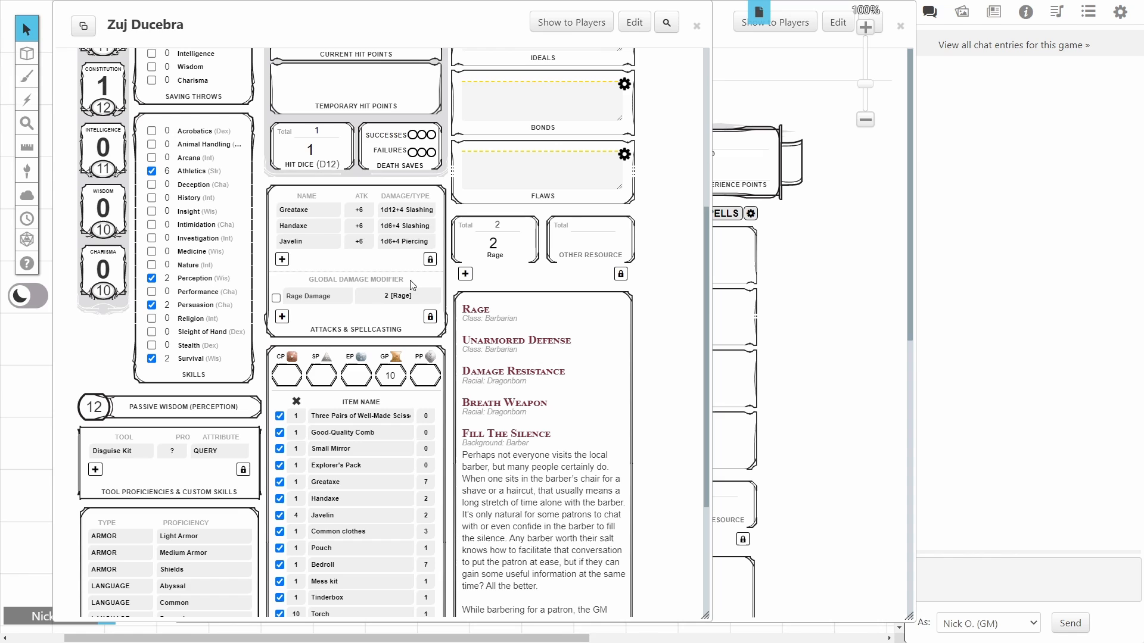
left_click(276, 299)
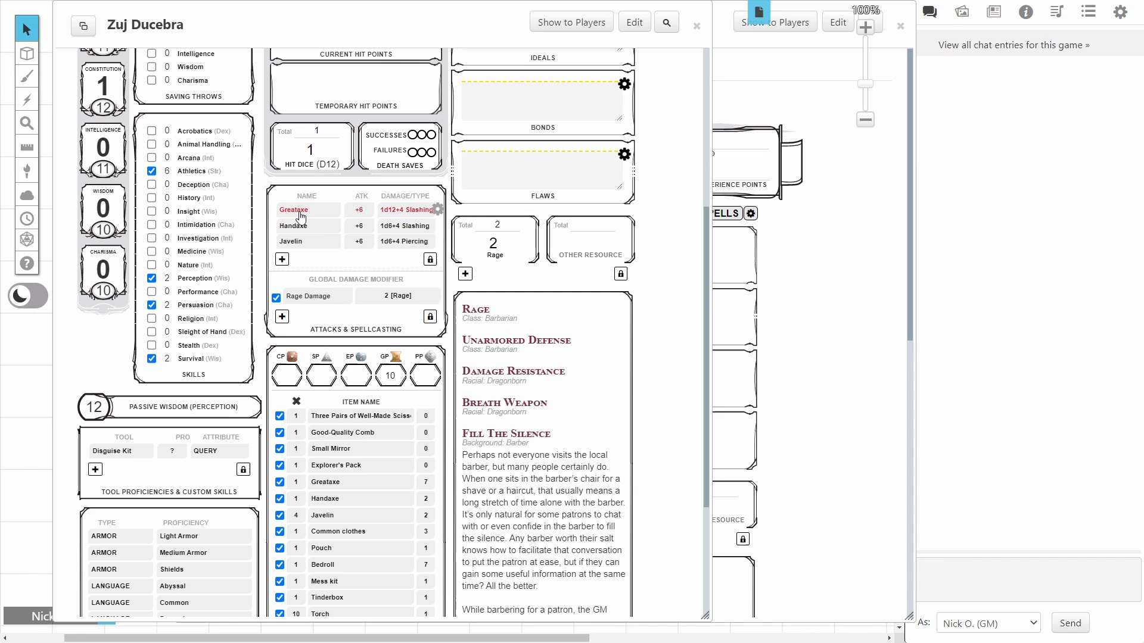
left_click(293, 210)
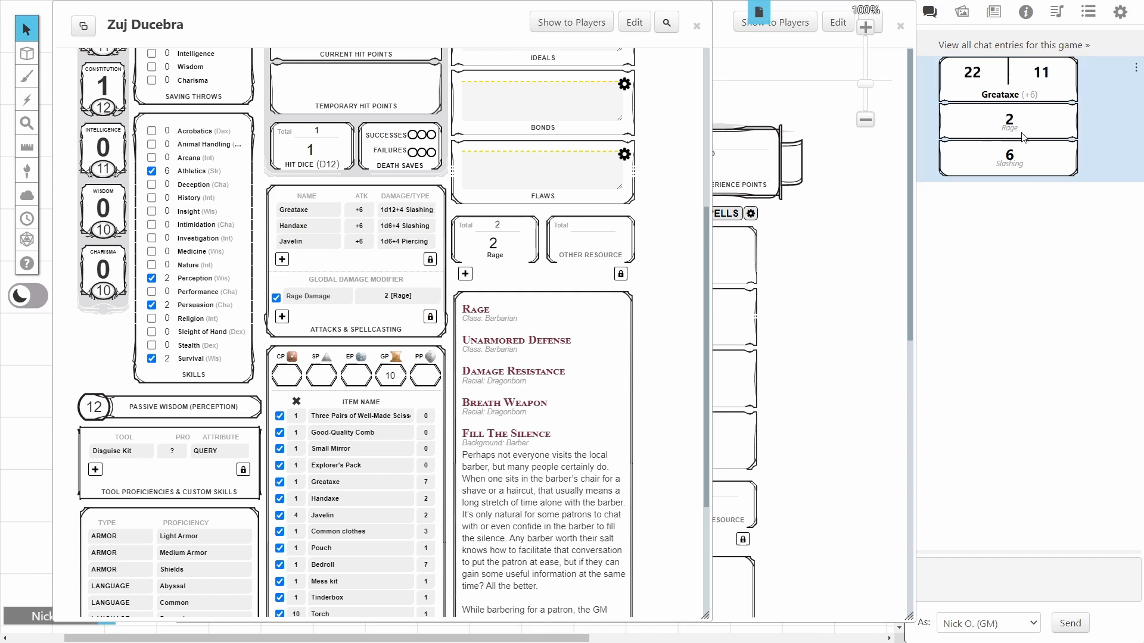
mouse_move(816, 393)
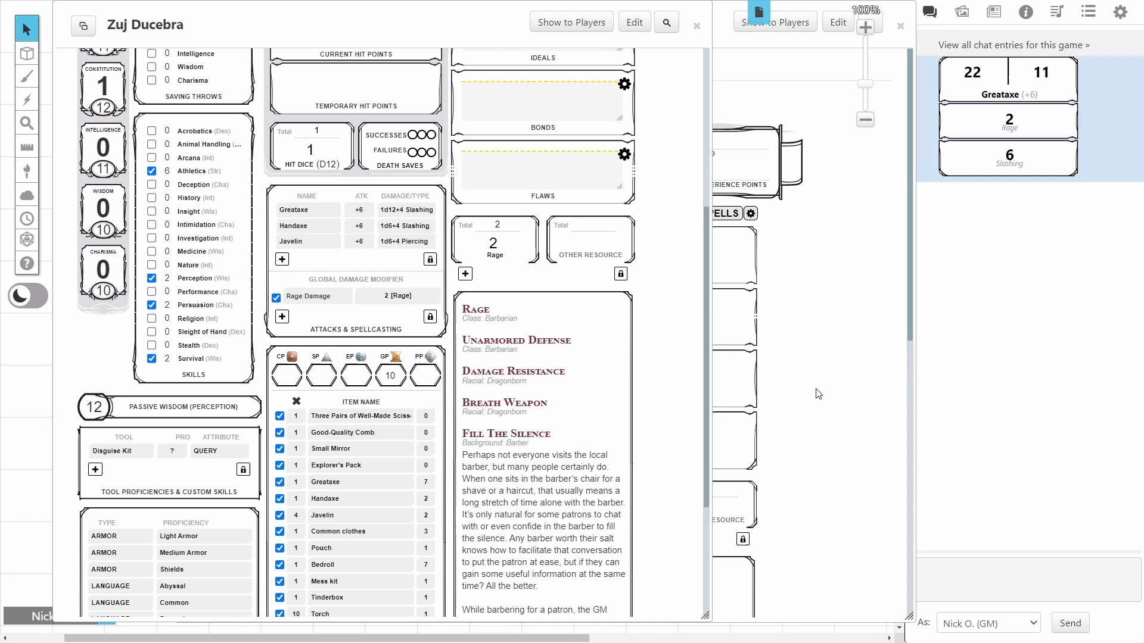
mouse_move(793, 71)
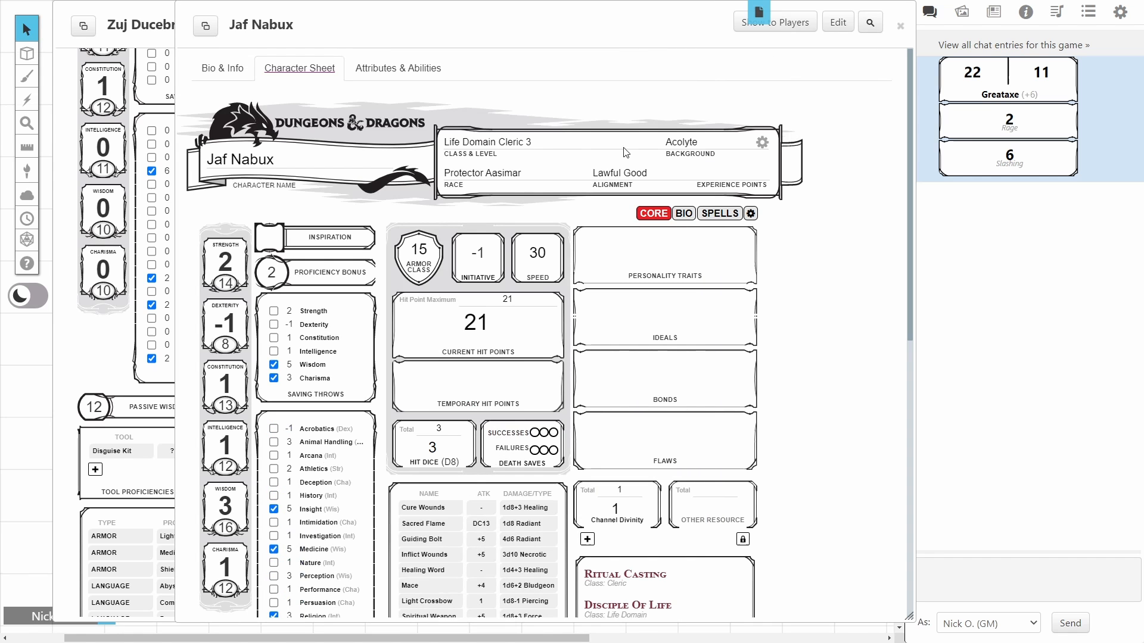
- Scroll through Jaf Nabux's Life Domain Cleric 3 sheet to review its features
scroll("down", 3)
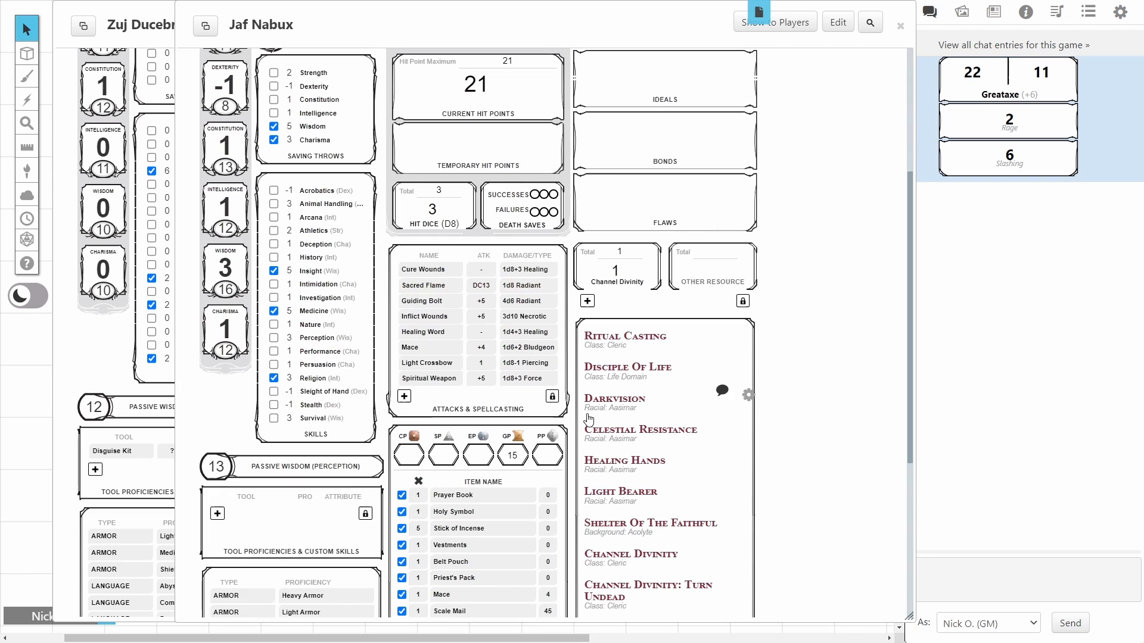
mouse_move(577, 427)
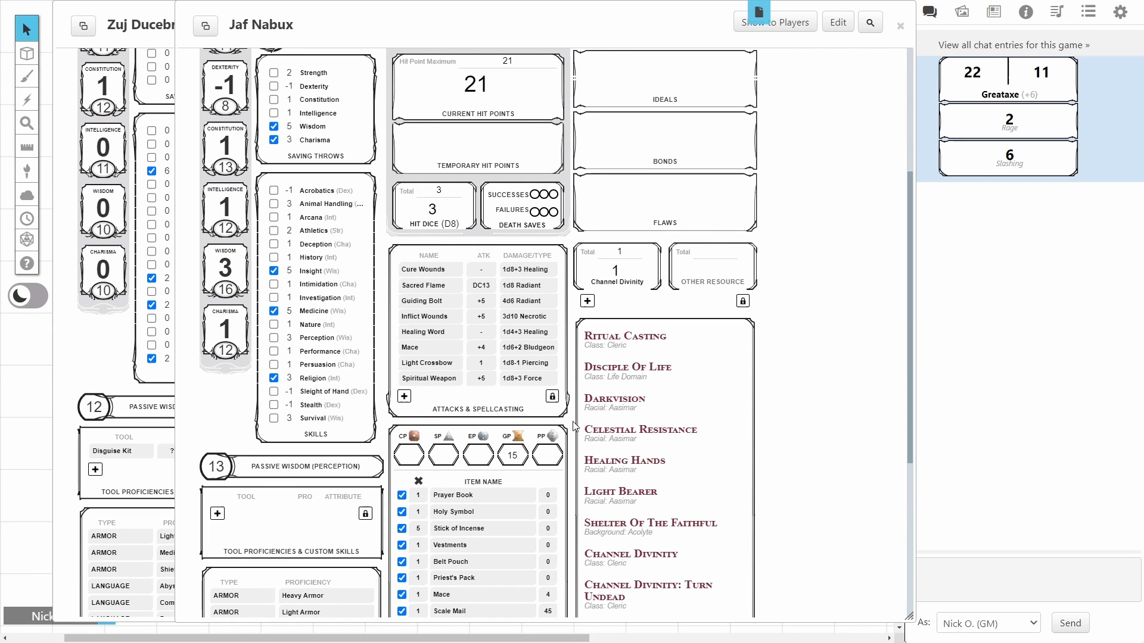
scroll("down", 3)
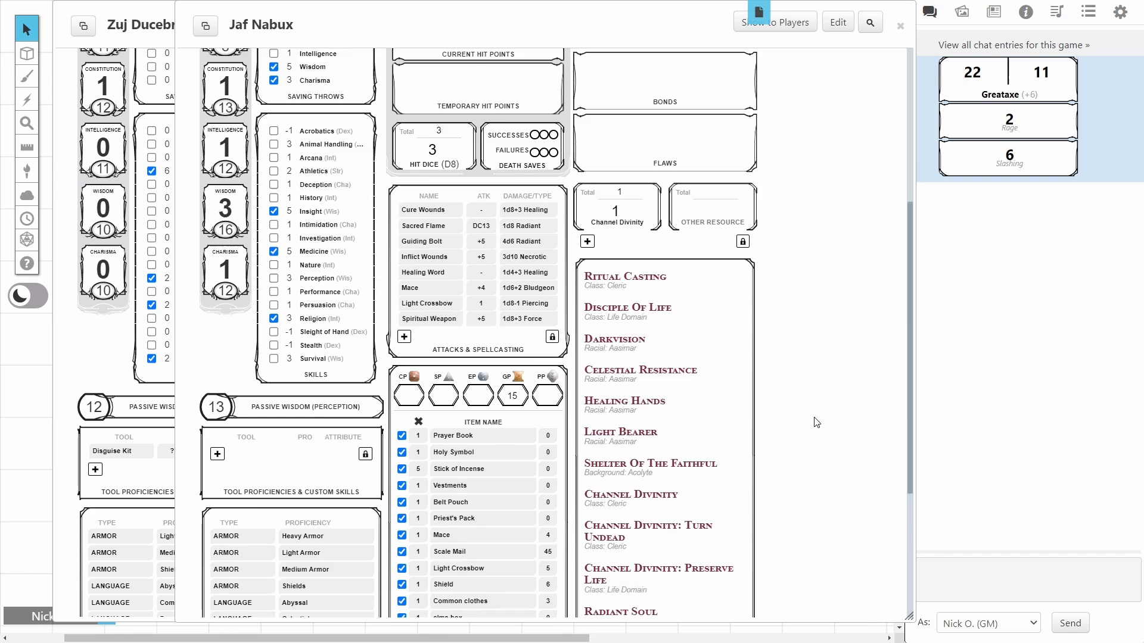
scroll("down", 3)
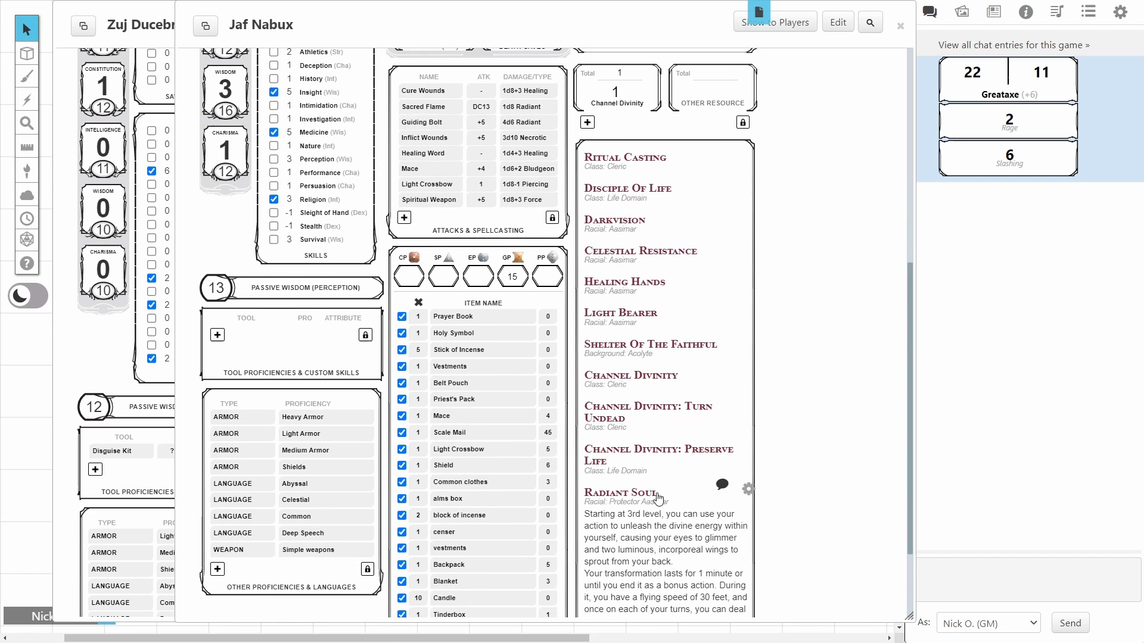
scroll("down", 3)
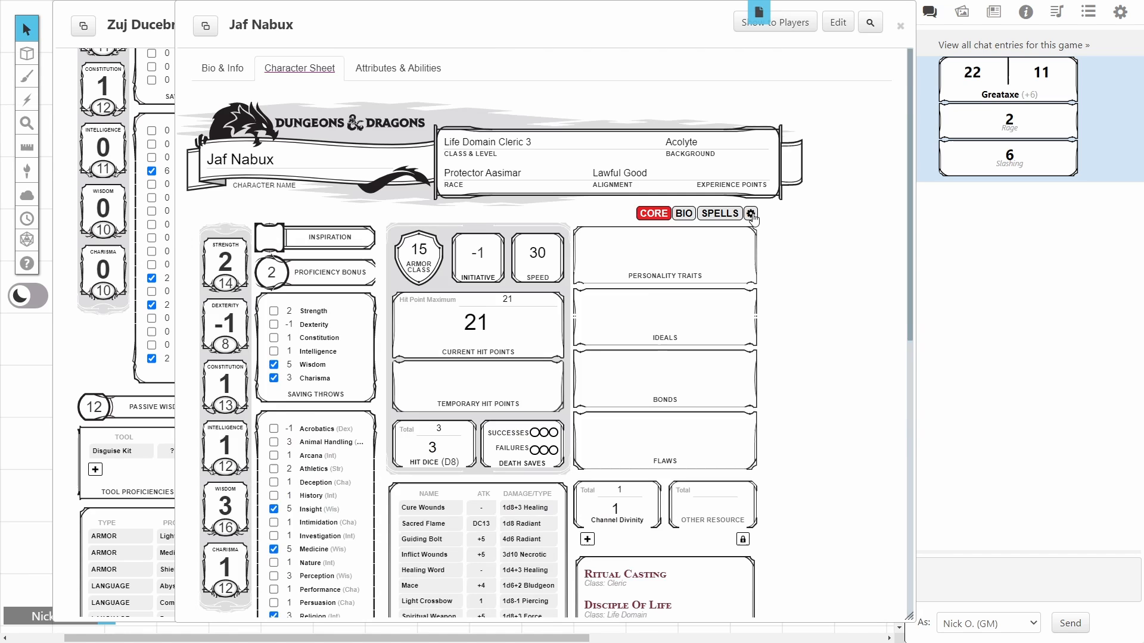
- Enable global damage modifiers and create Radiant Soul dealing @{level} Radiant damage
left_click(750, 213)
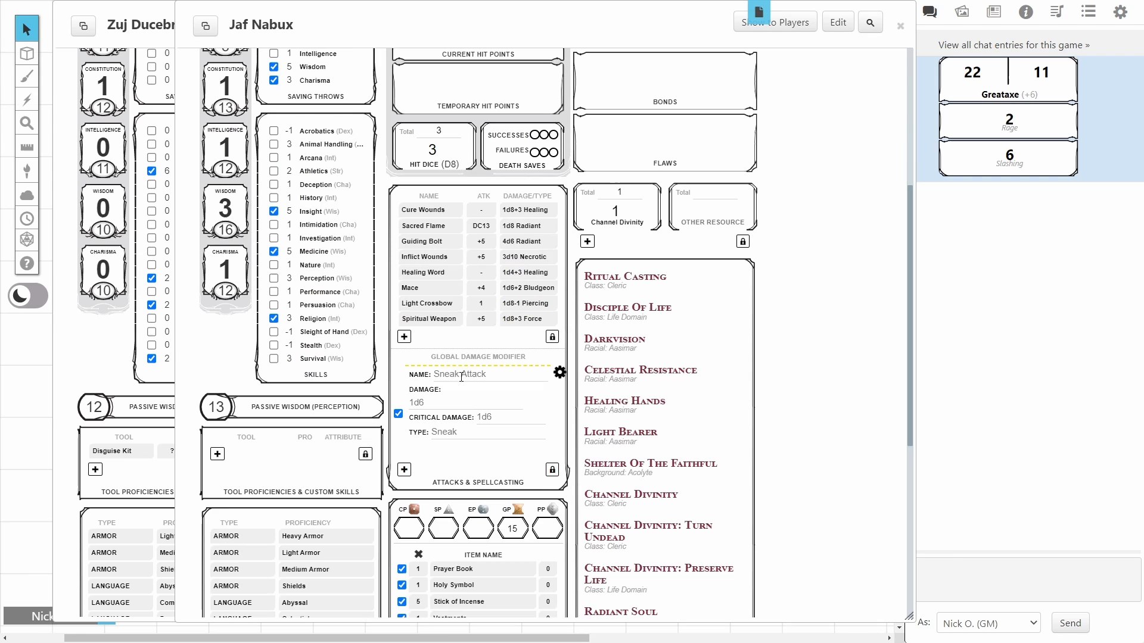
type("Radiant Soul")
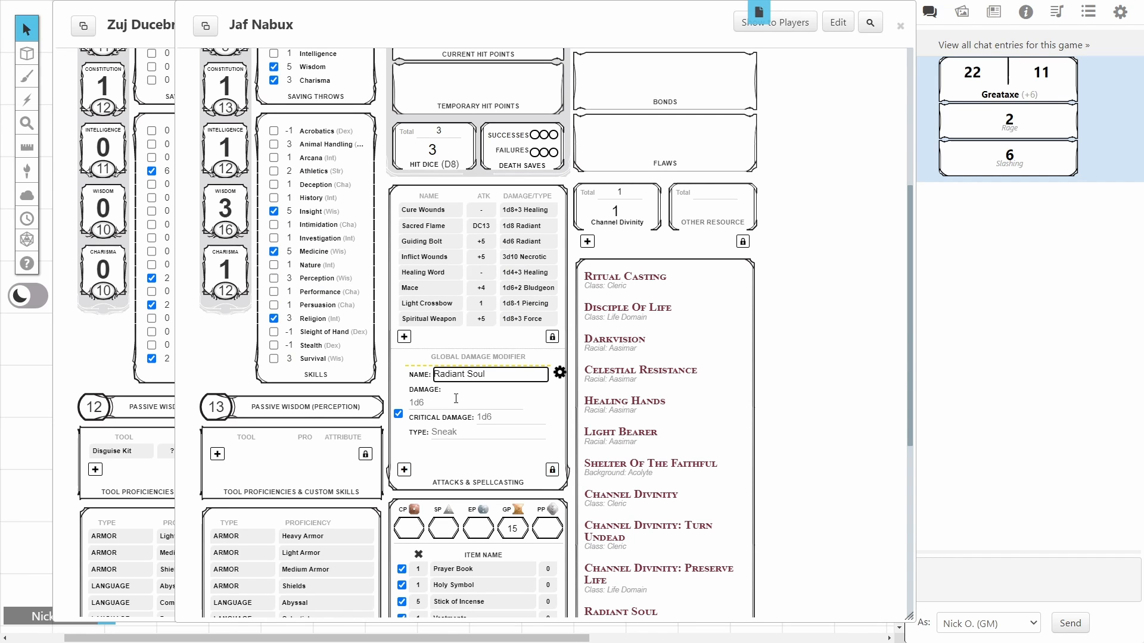
left_click(466, 403)
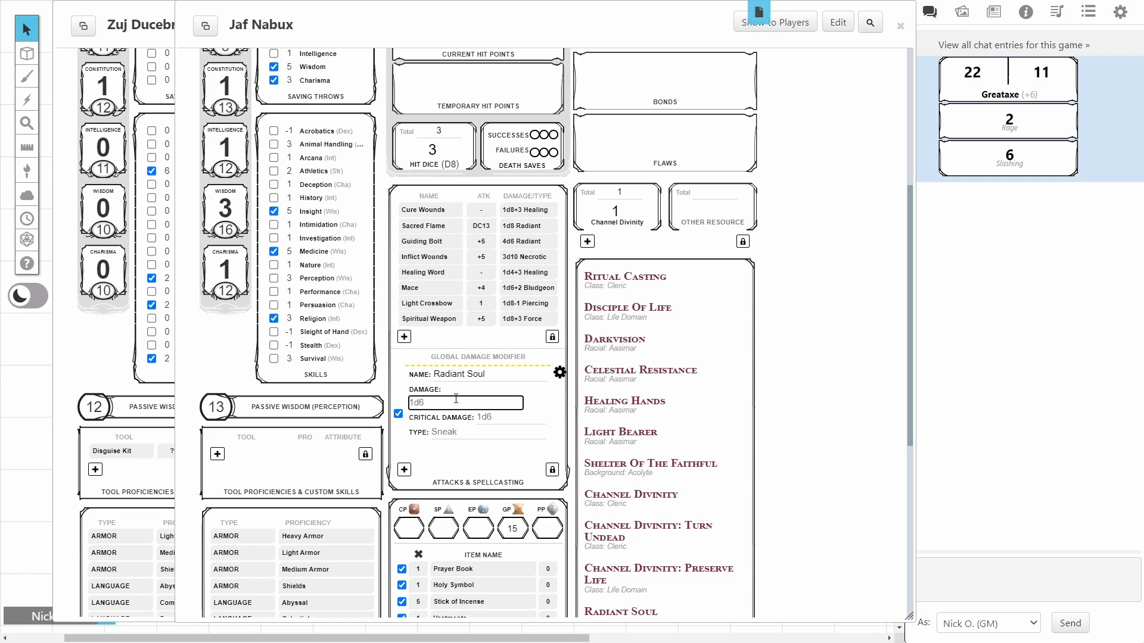
type("@{")
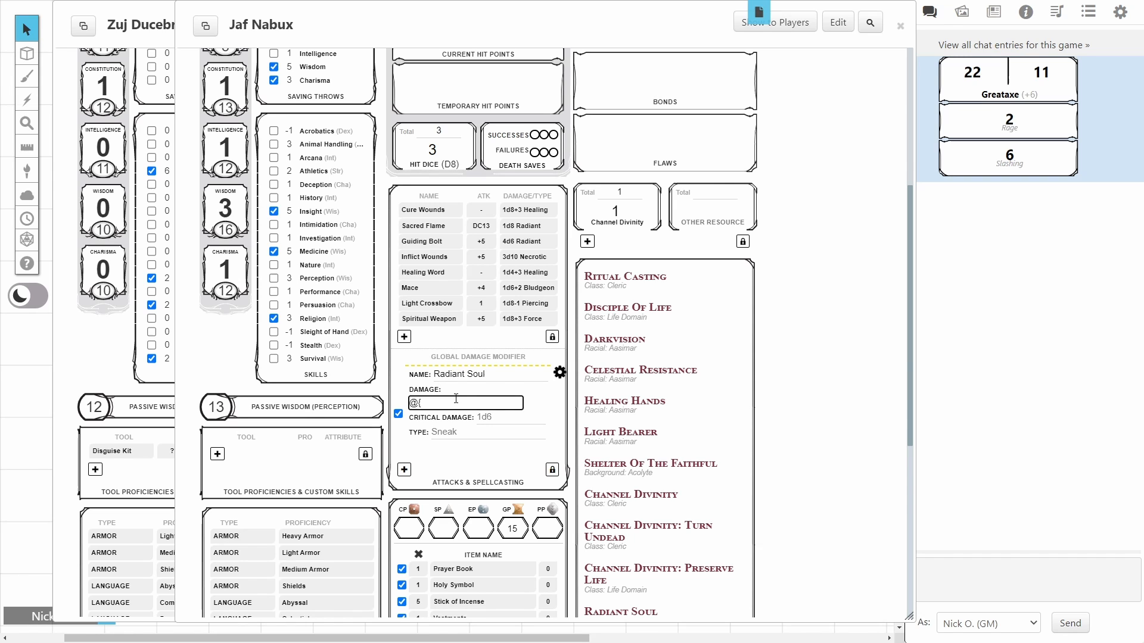
type("level}")
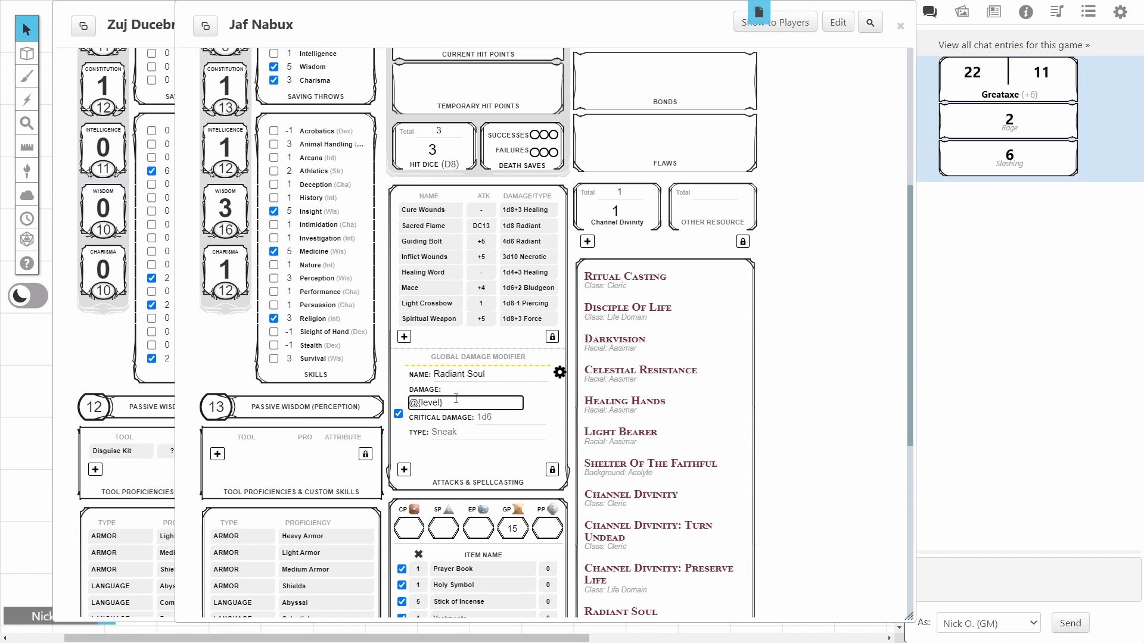
left_click(488, 432)
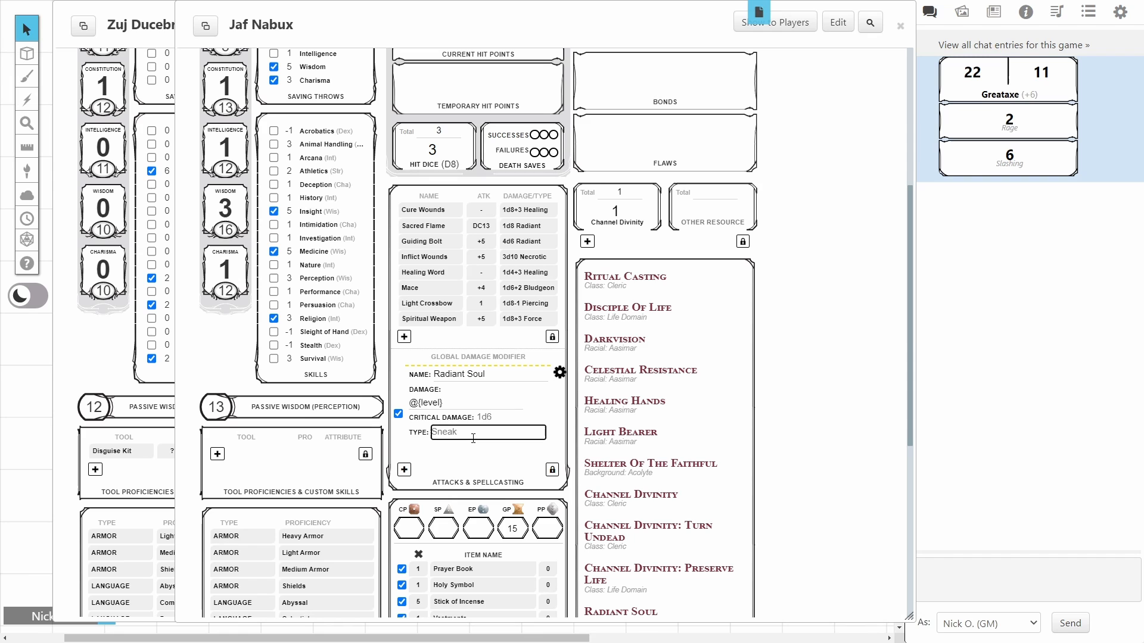
type("Radiant")
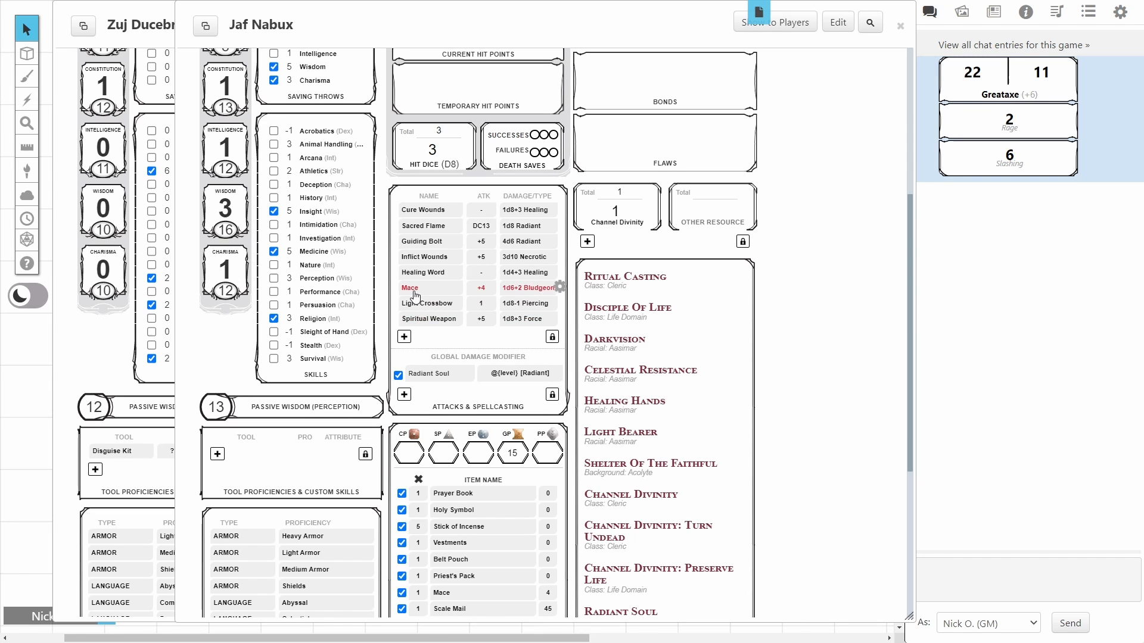
- Roll Jaf Nabux's Mace, showing 3 Radiant plus 5 Bludgeoning damage in chat
left_click(409, 287)
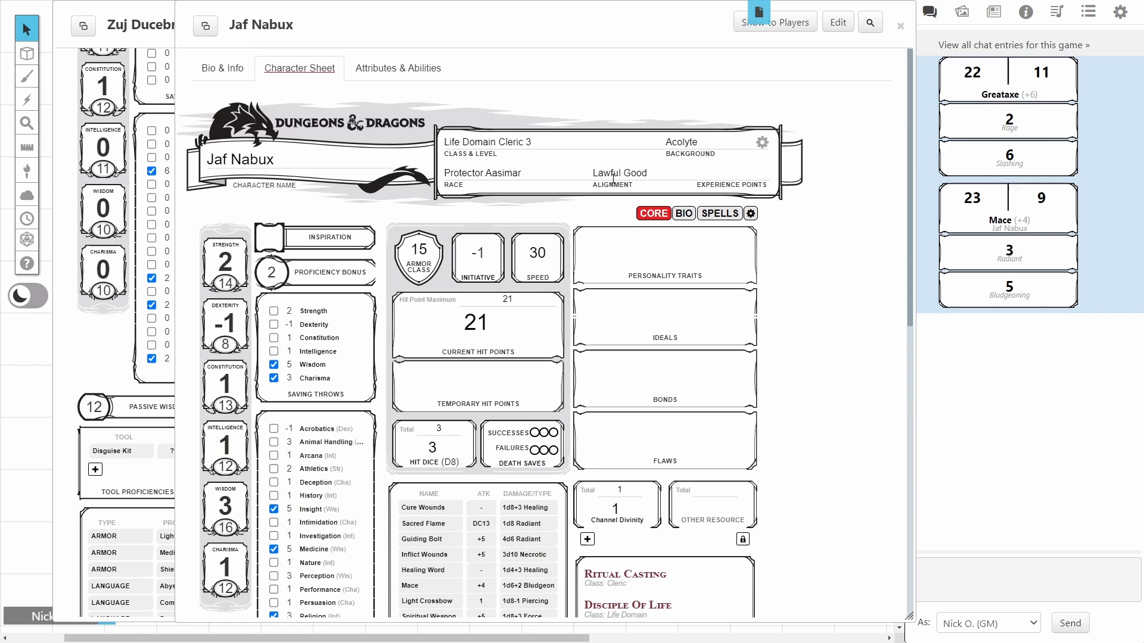
scroll("down", 3)
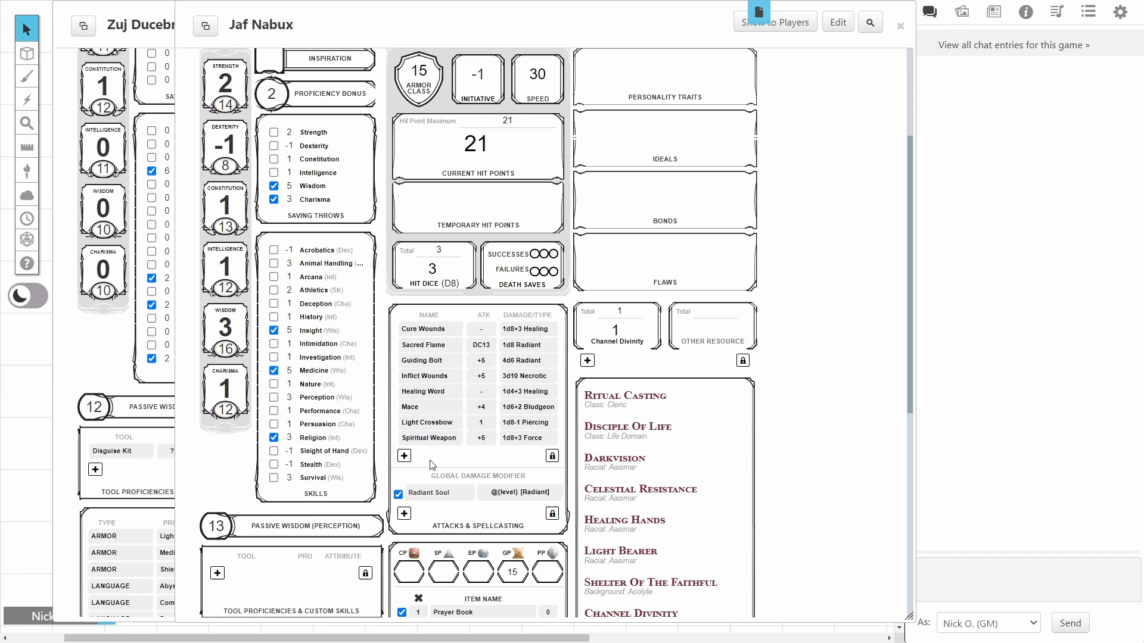
mouse_move(430, 520)
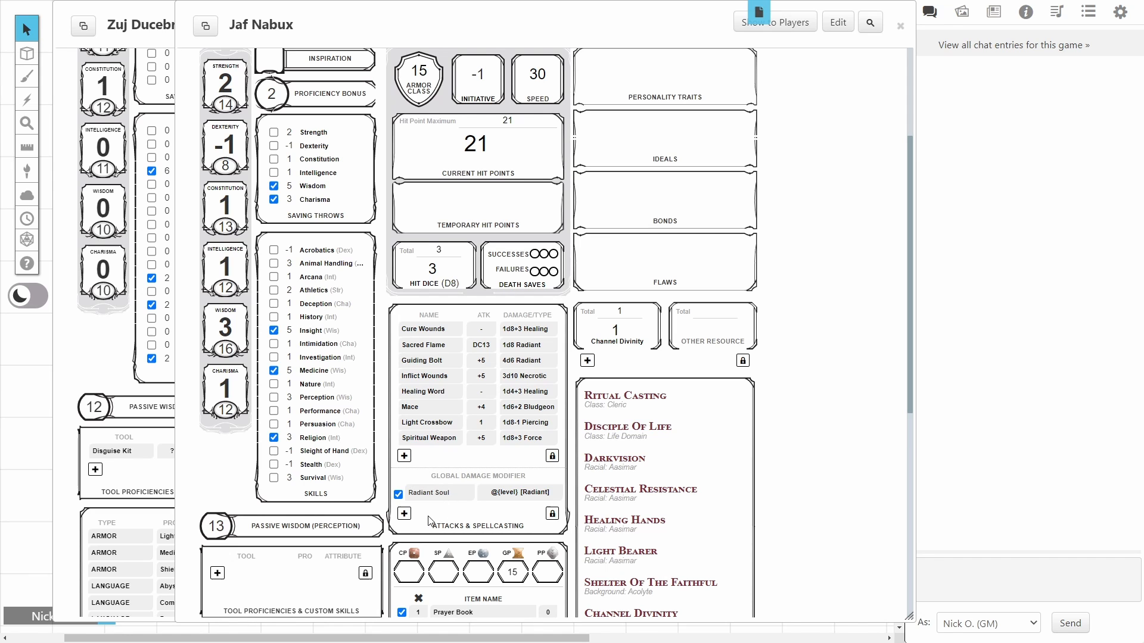
mouse_move(422, 527)
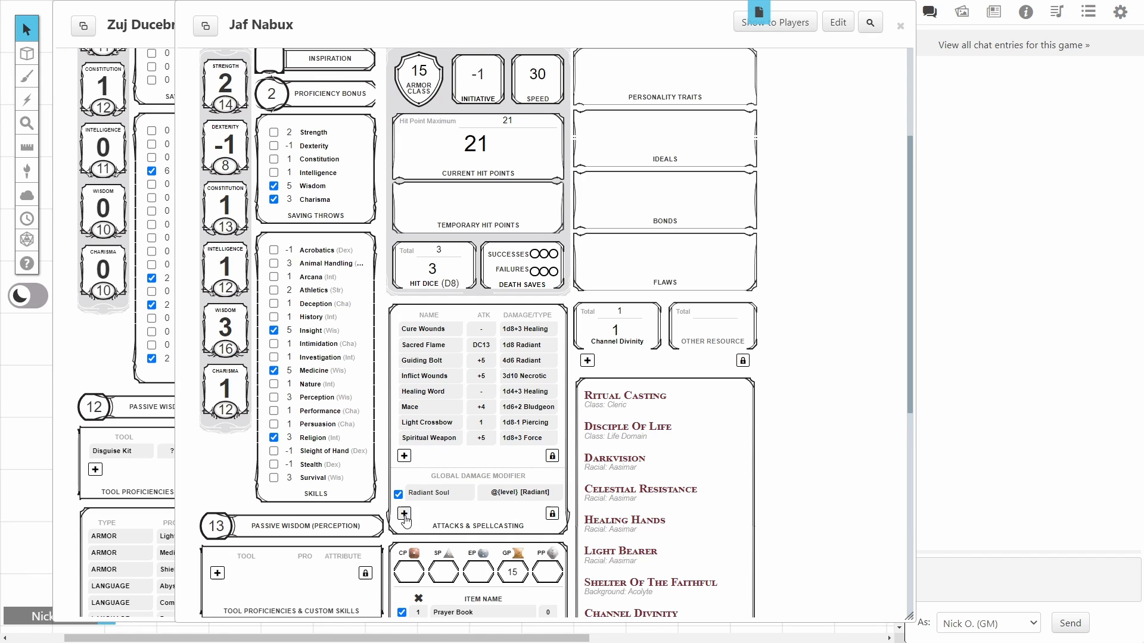
- Add a Sneak Attack damage modifier dealing 1d6 Sneak damage, 1d6 on critical
left_click(403, 515)
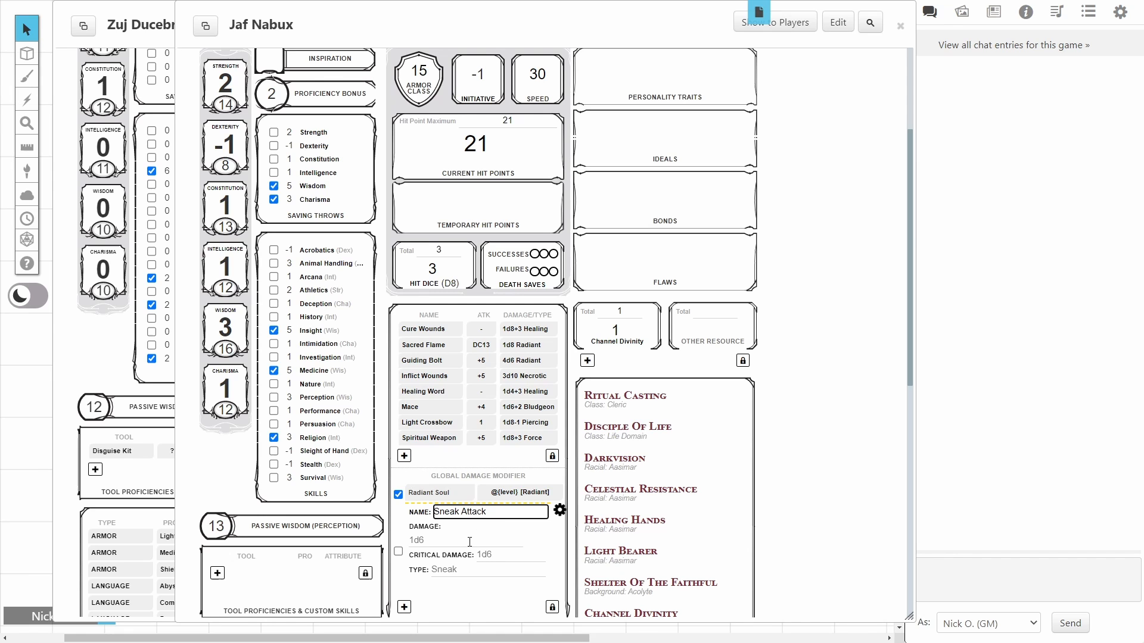
left_click(466, 539)
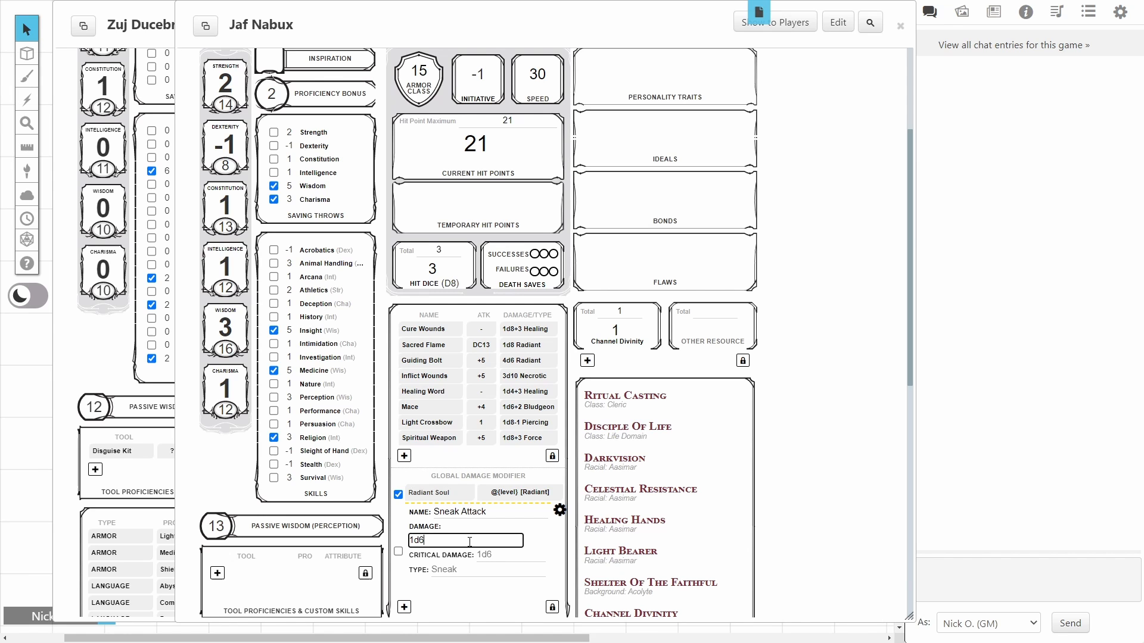
left_click(487, 569)
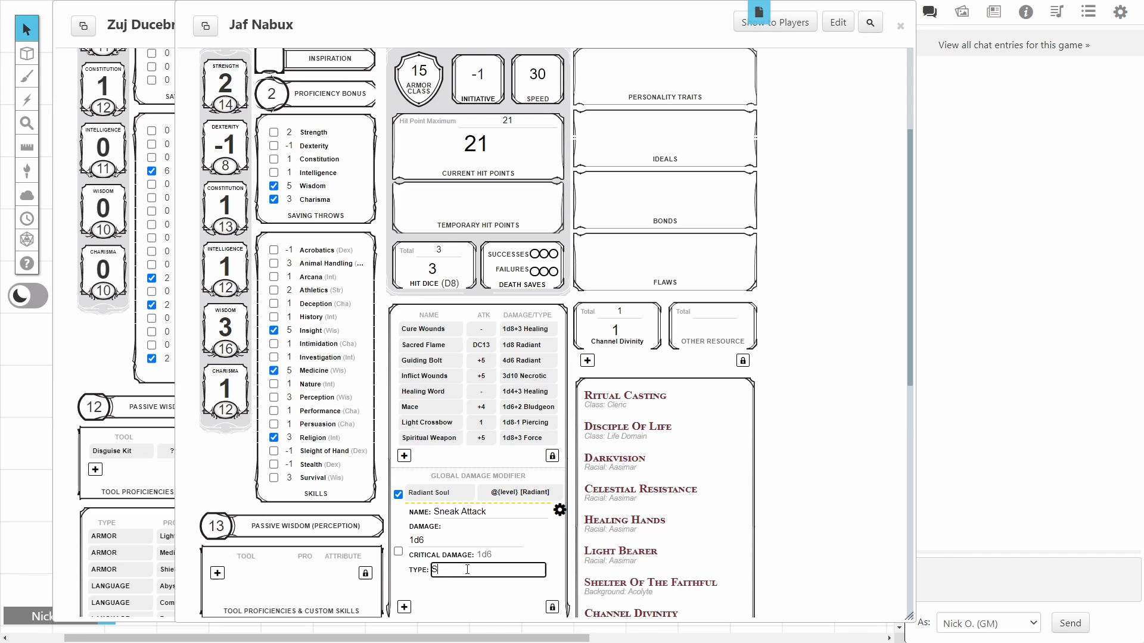
type("neak")
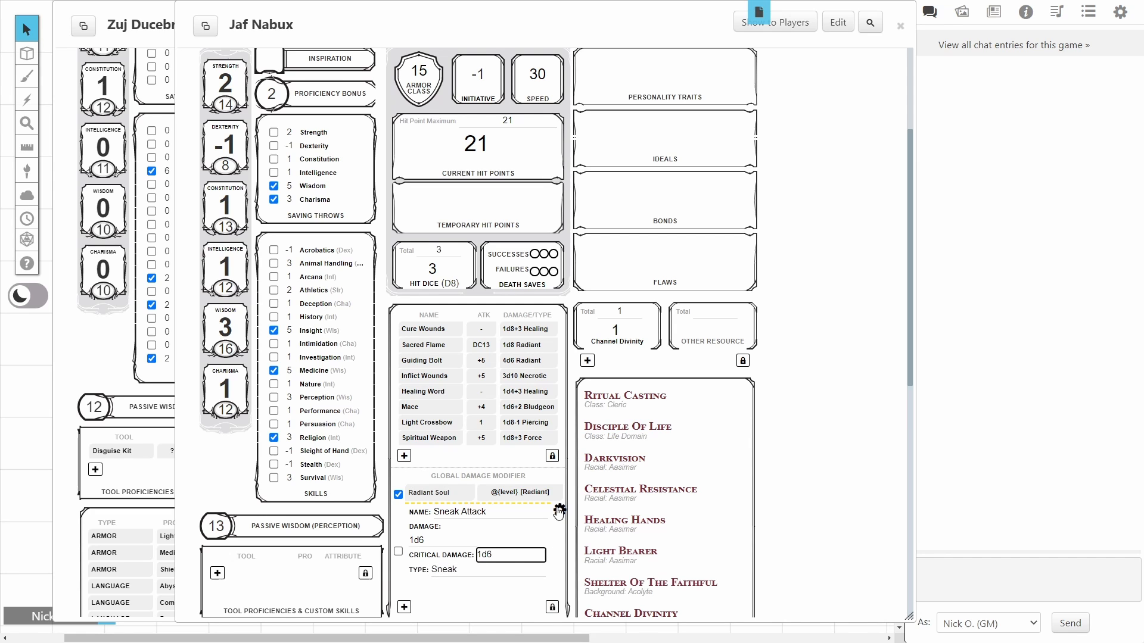
left_click(559, 511)
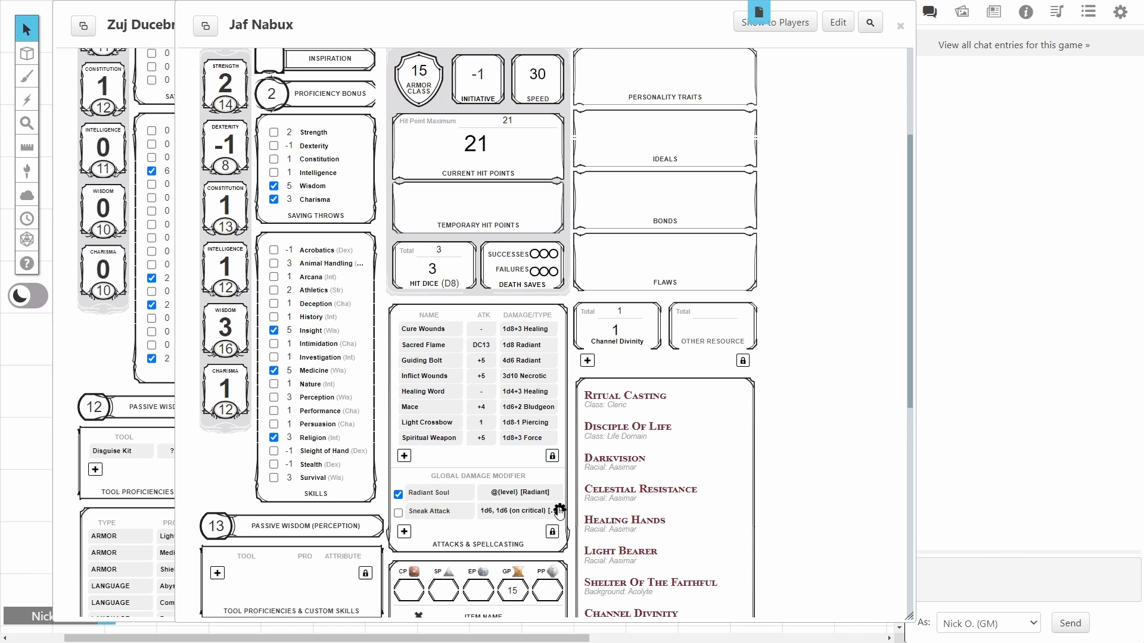
left_click(398, 510)
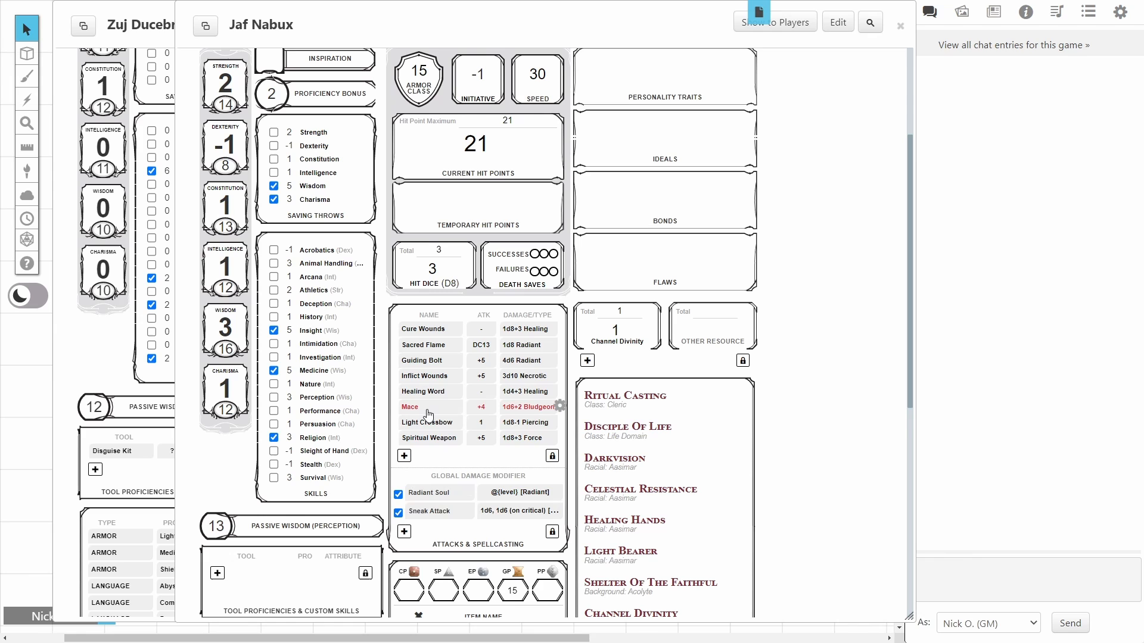
- Roll the Mace, showing 4 Radiant/Sneak and 7 Bludgeoning damage in chat
left_click(409, 406)
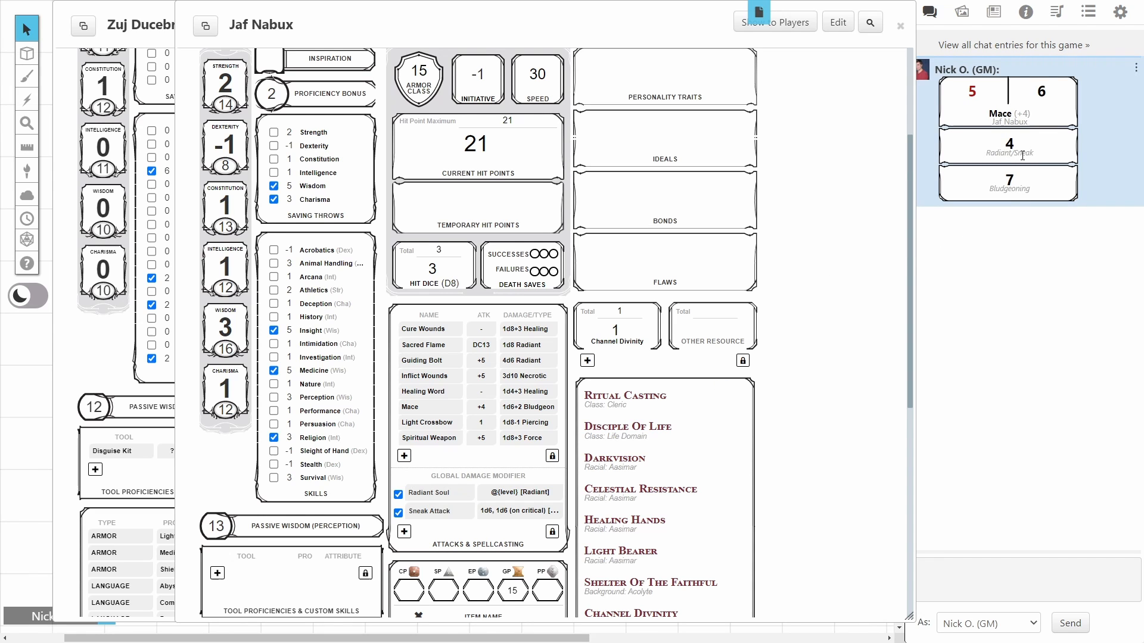
mouse_move(1008, 150)
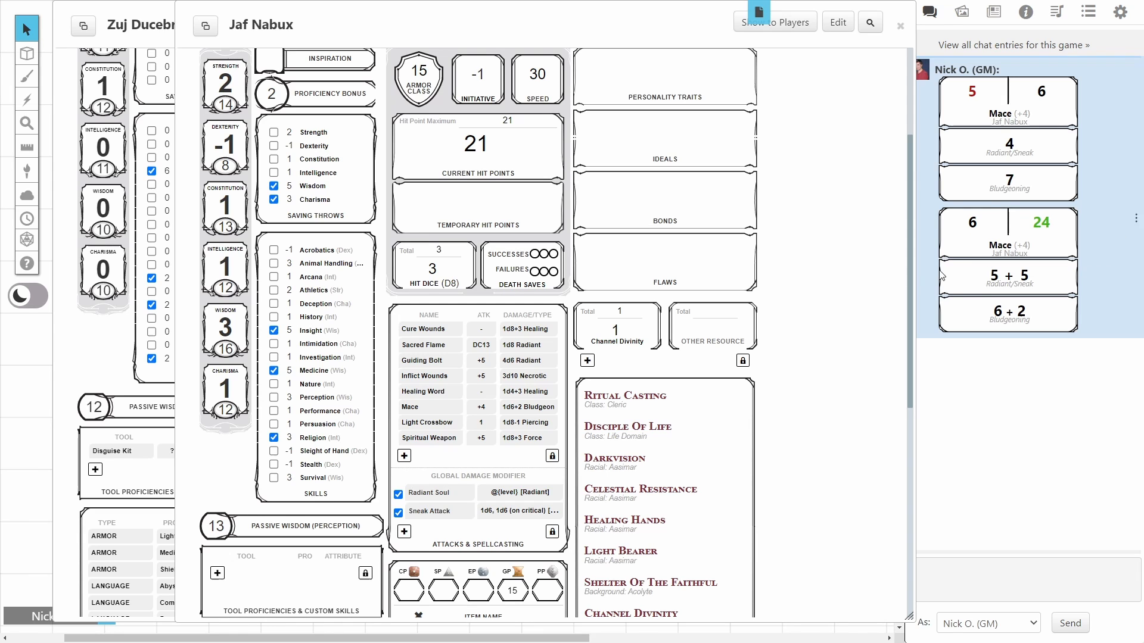
mouse_move(1007, 279)
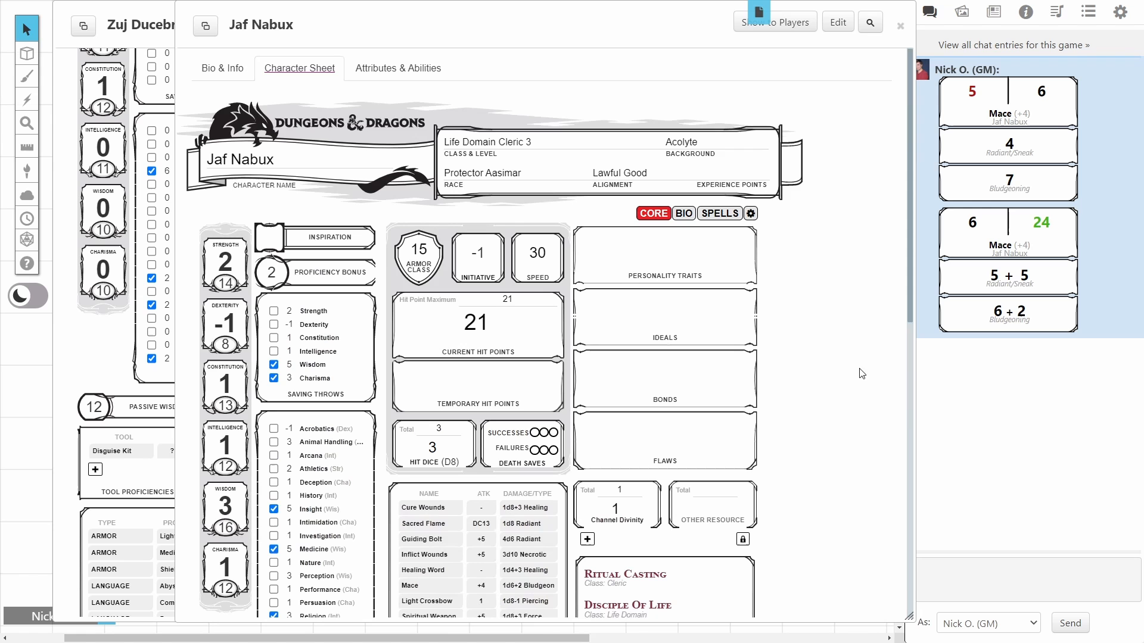
- Create a ticked BLESS global attack modifier that rolls 1d4
left_click(750, 213)
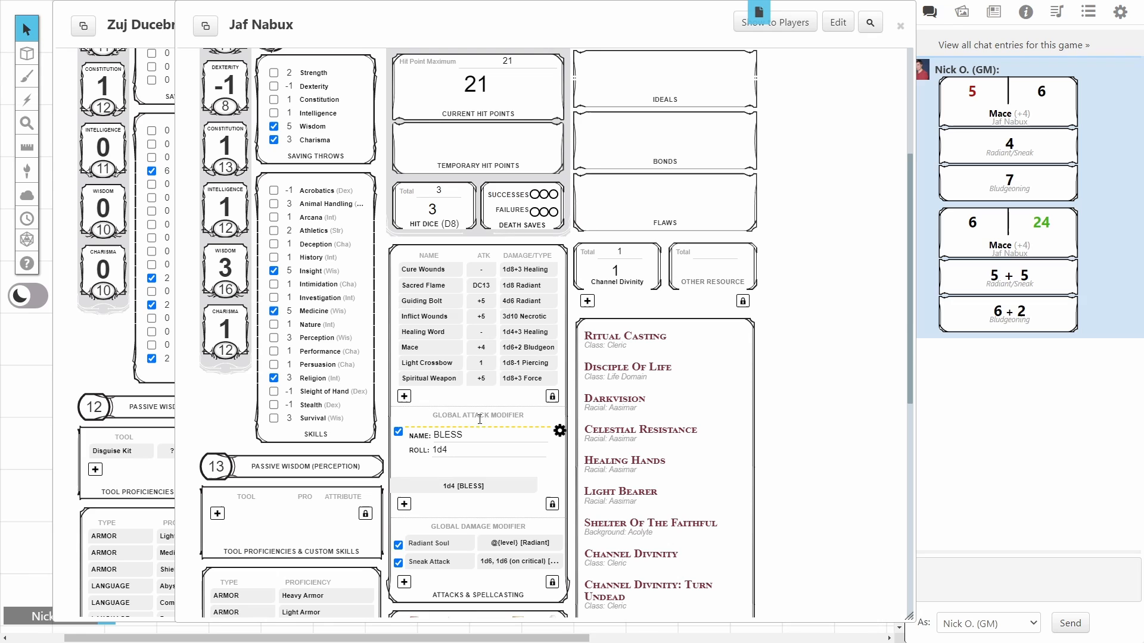
left_click(461, 435)
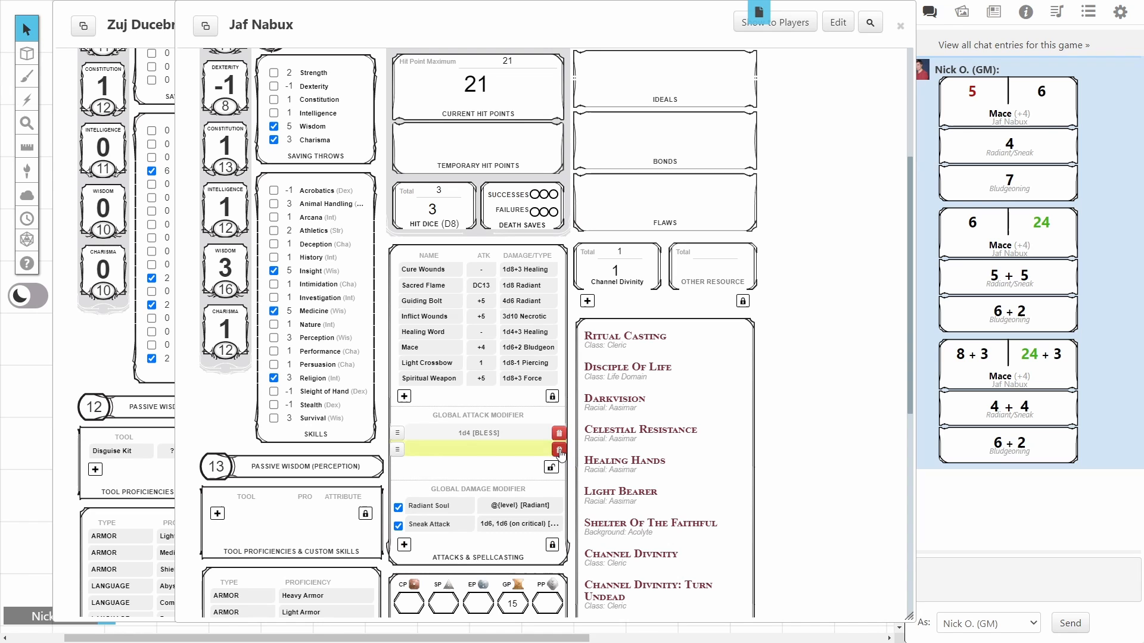
- Delete the empty extra row from the Global Attack Modifier list
left_click(560, 448)
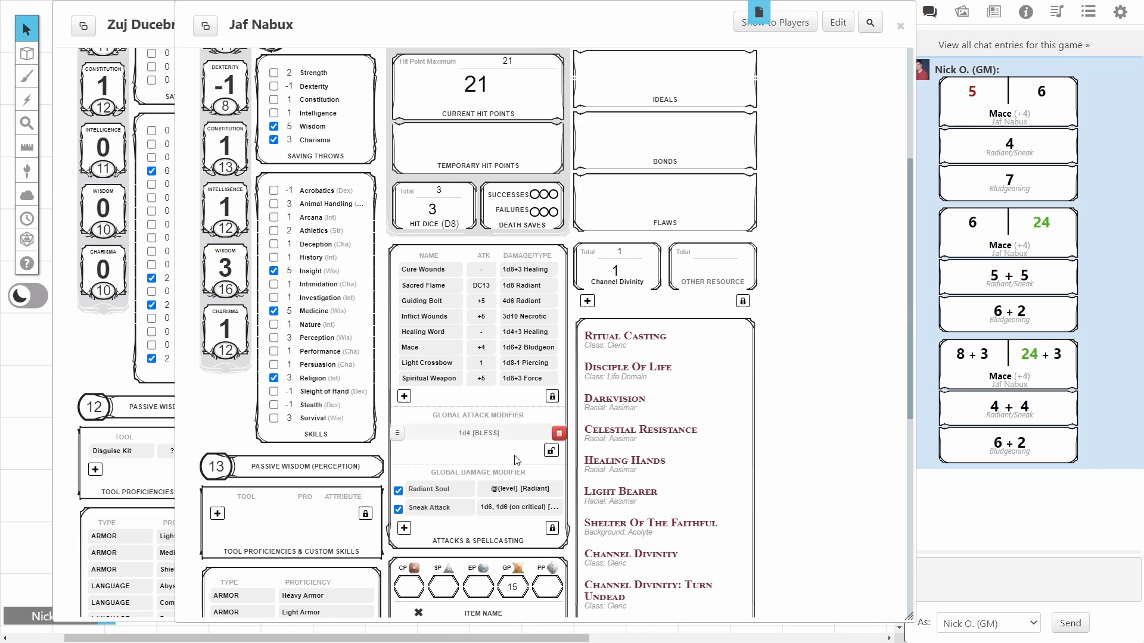
mouse_move(563, 461)
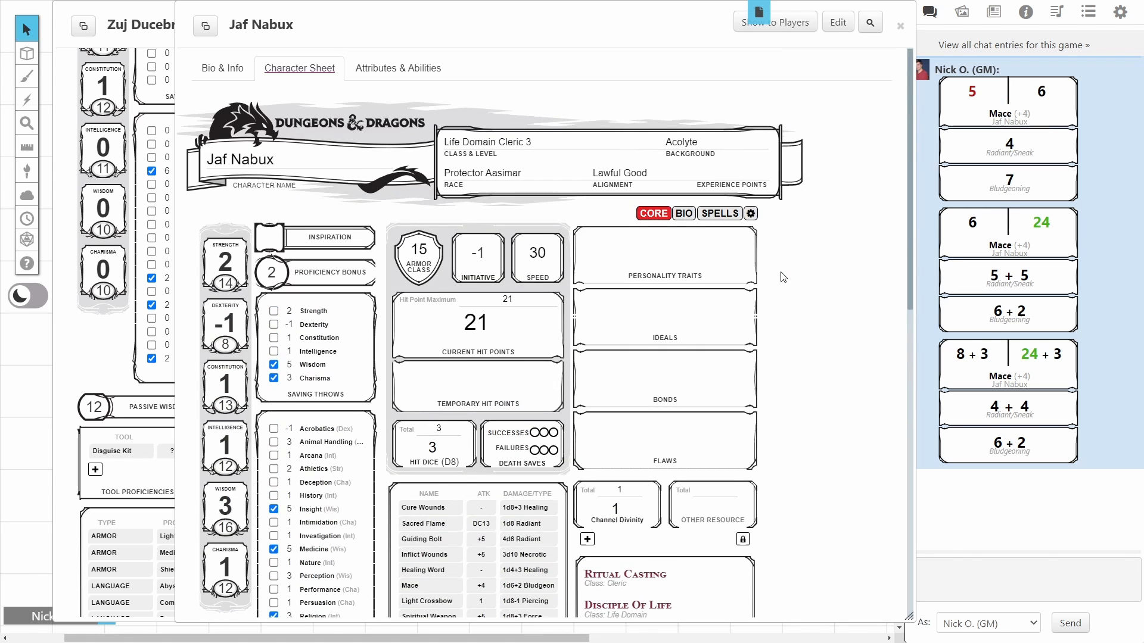
- Show the global save field, add a BLESS 1d4 save modifier, and roll Wisdom save
left_click(750, 213)
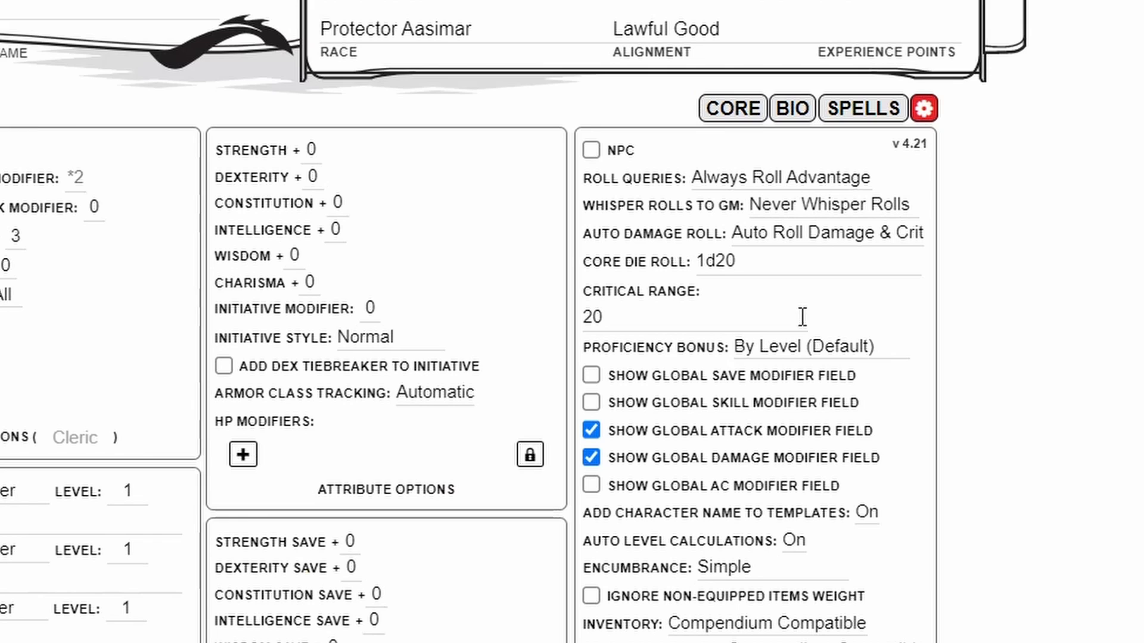
left_click(591, 376)
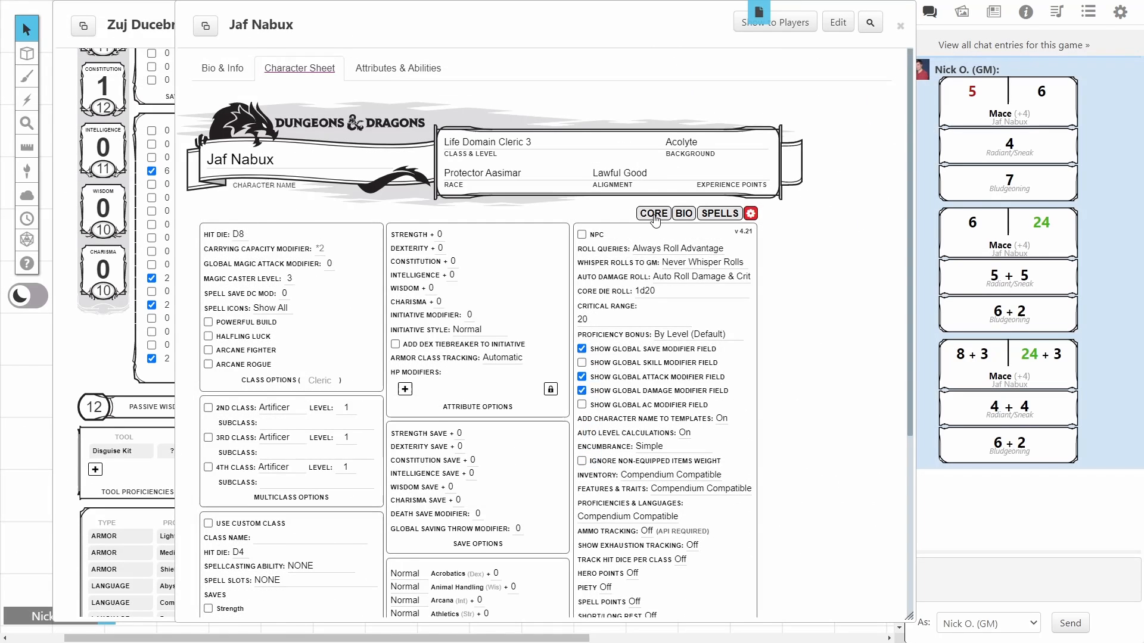
left_click(652, 213)
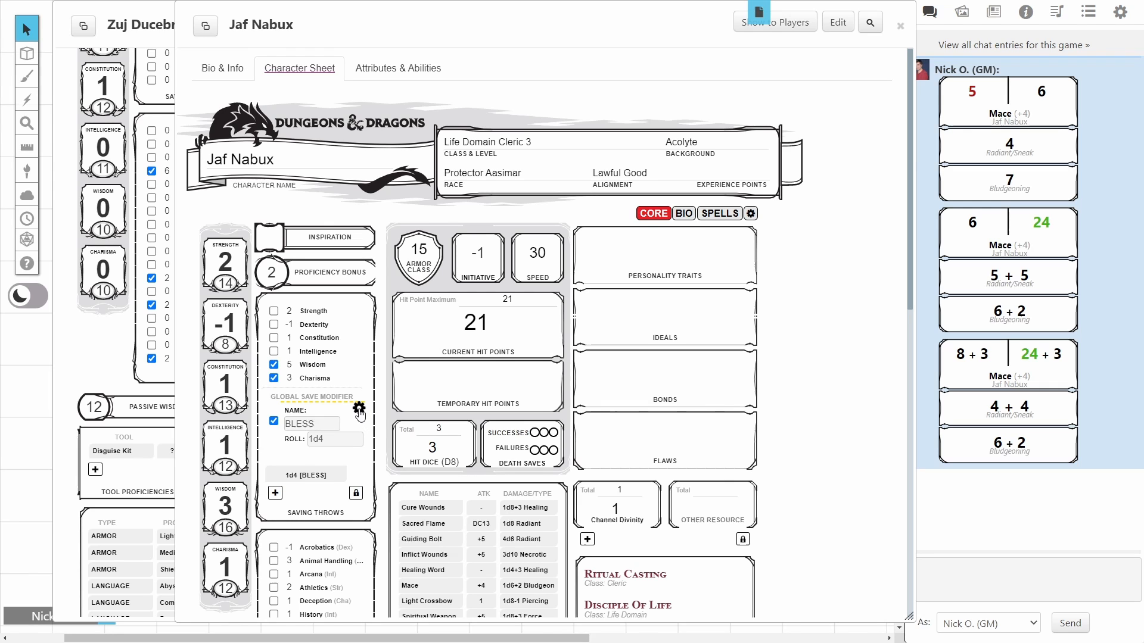
left_click(313, 364)
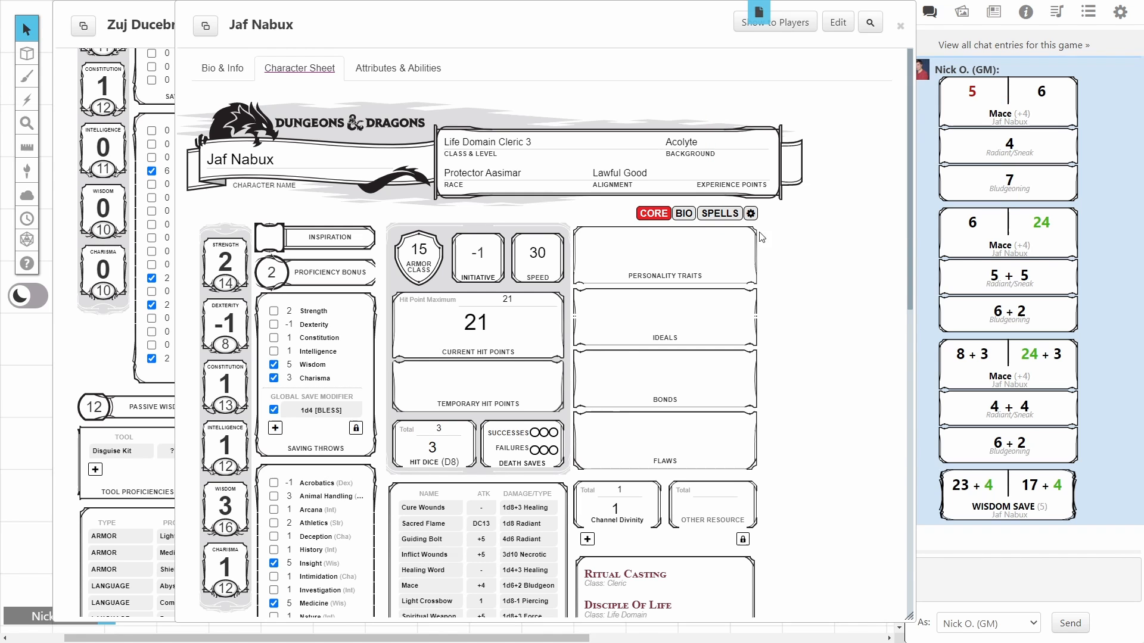
- Turn on the Global Skill and AC Modifier fields in sheet settings
left_click(750, 214)
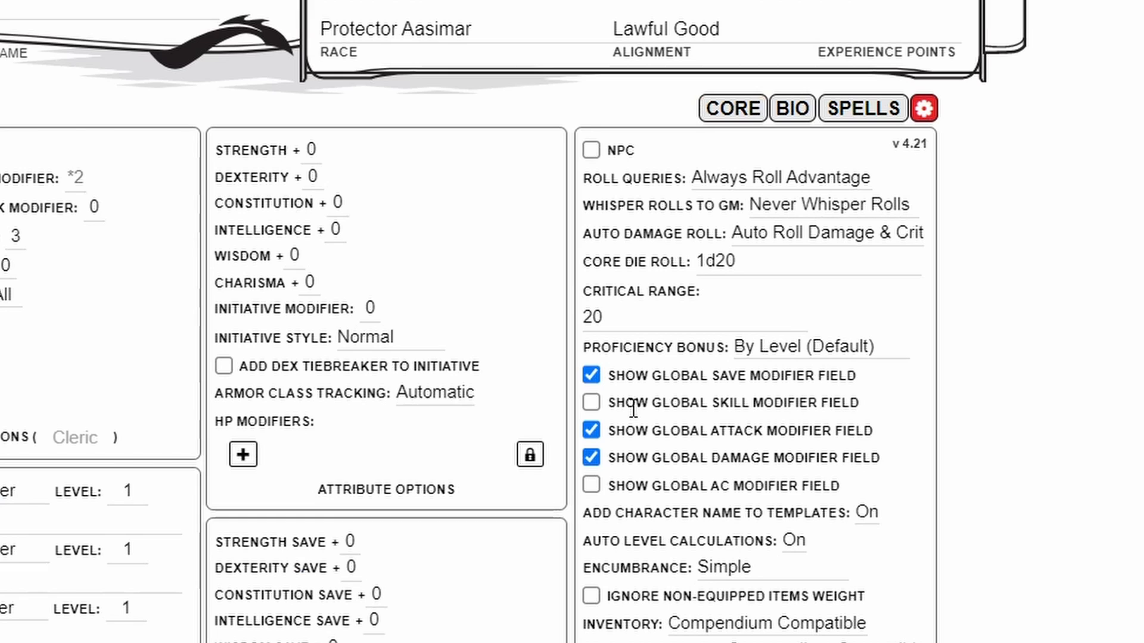
left_click(591, 402)
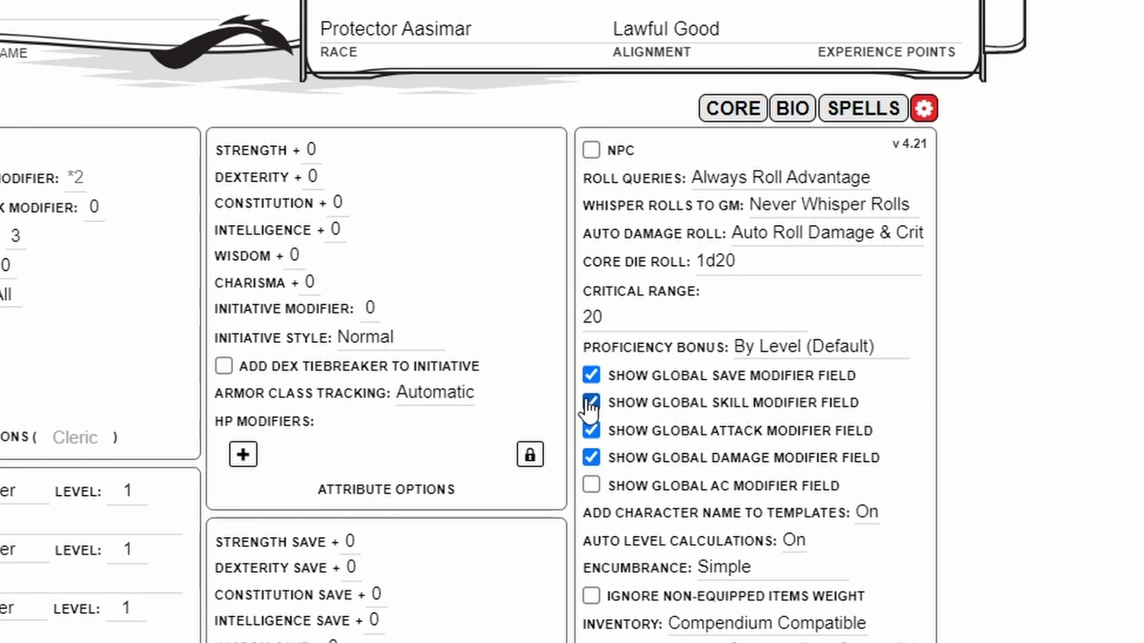
left_click(591, 402)
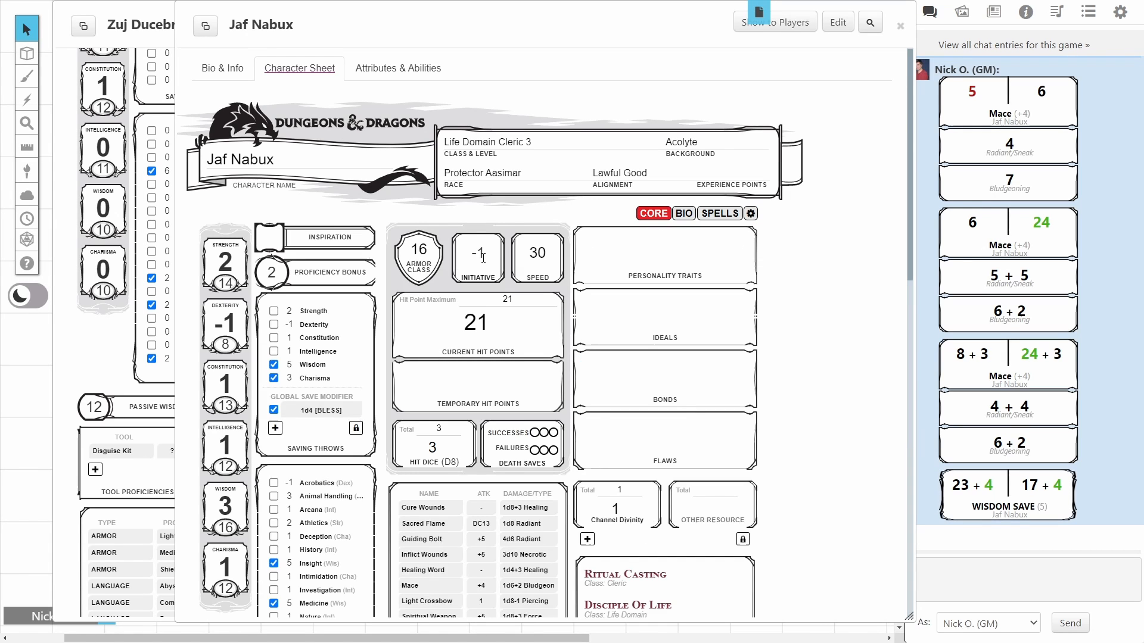
scroll("down", 3)
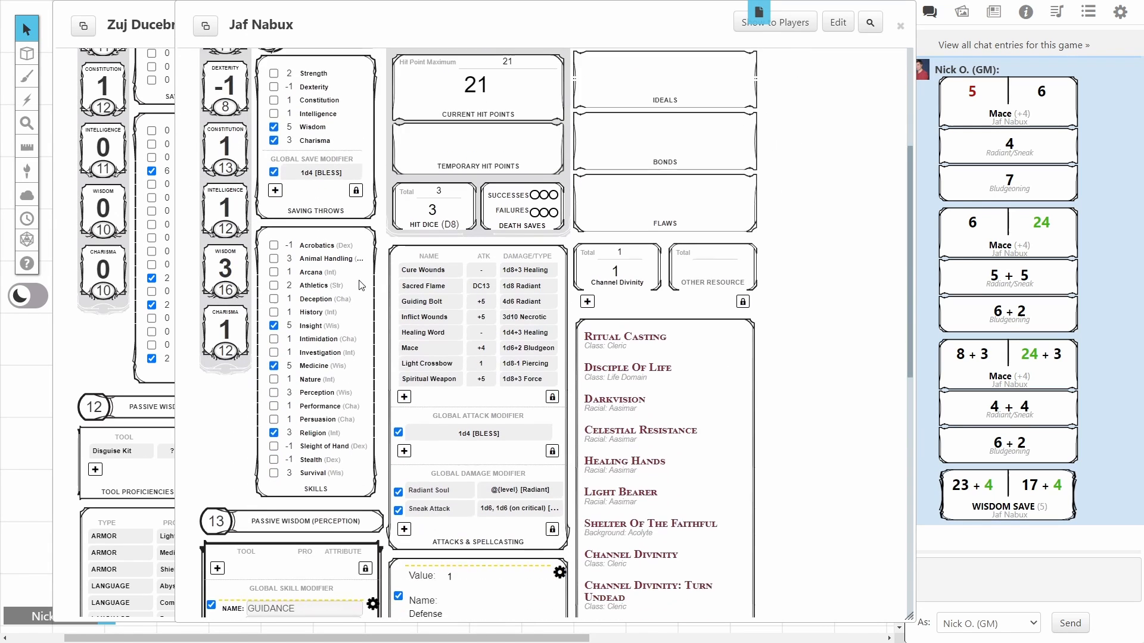
scroll("down", 3)
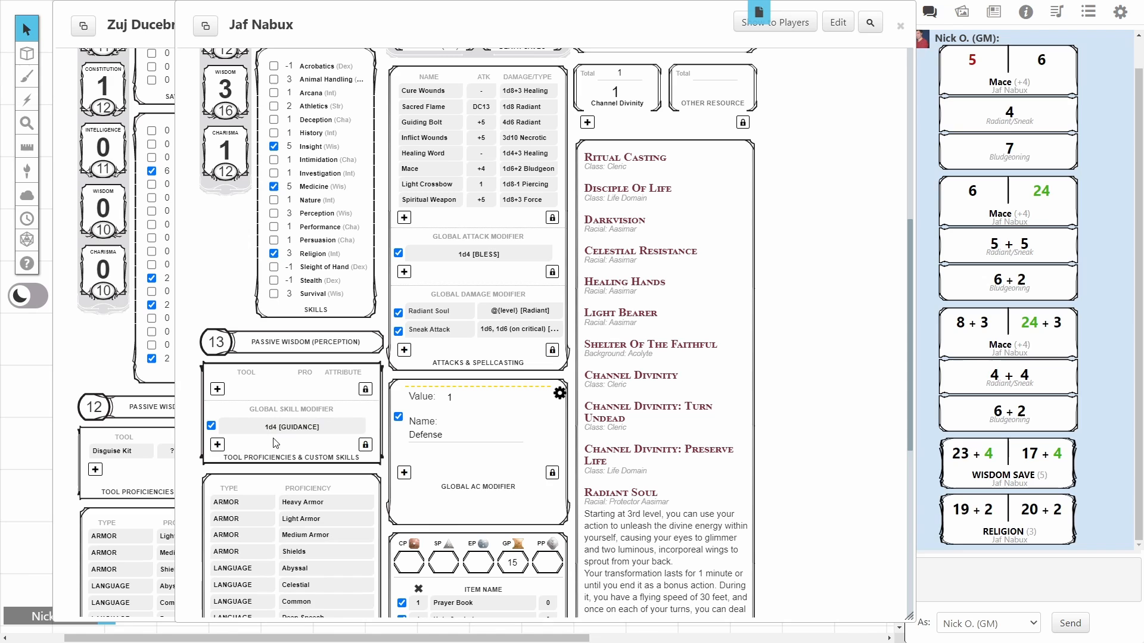
mouse_move(260, 452)
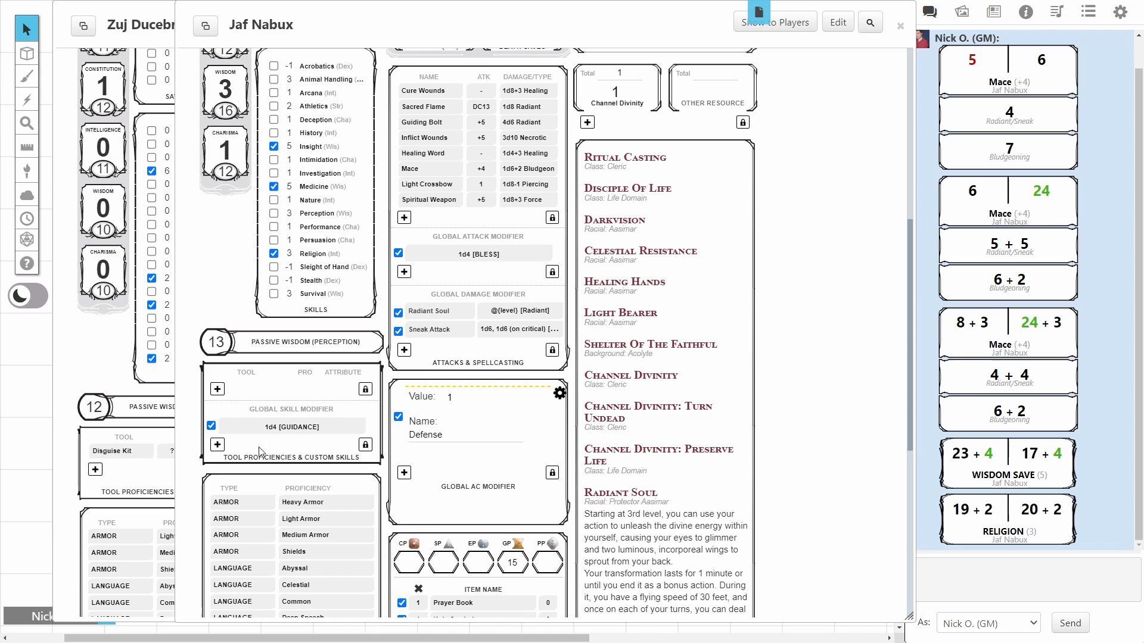
- Add a DM Skill Boon +2 skill modifier and make it the active bonus
left_click(298, 426)
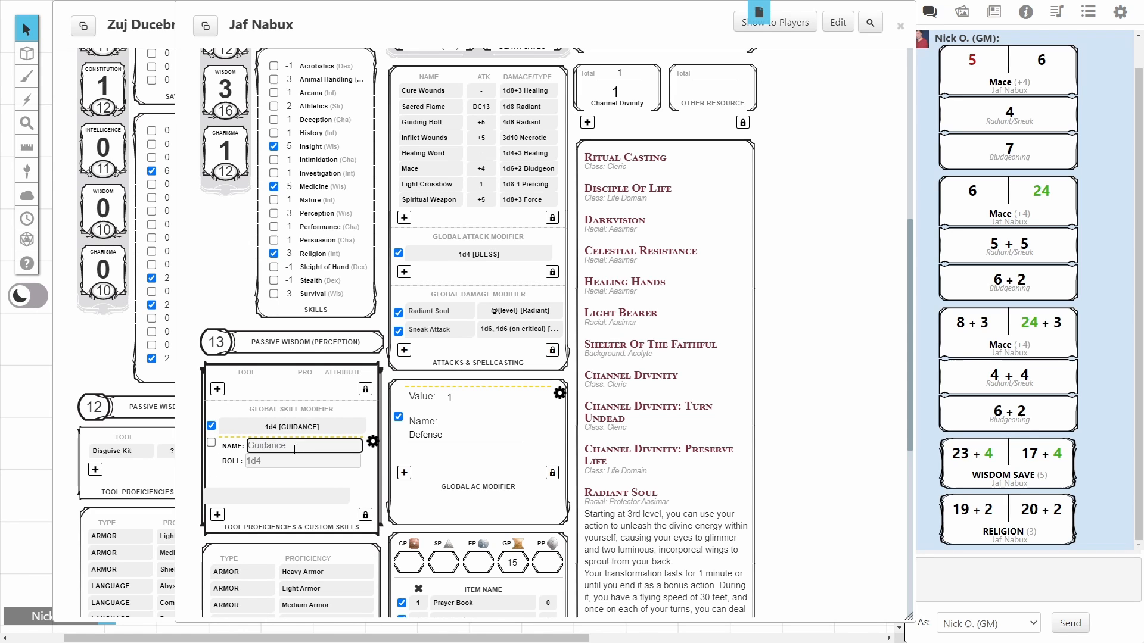
type("DM Skill Boon")
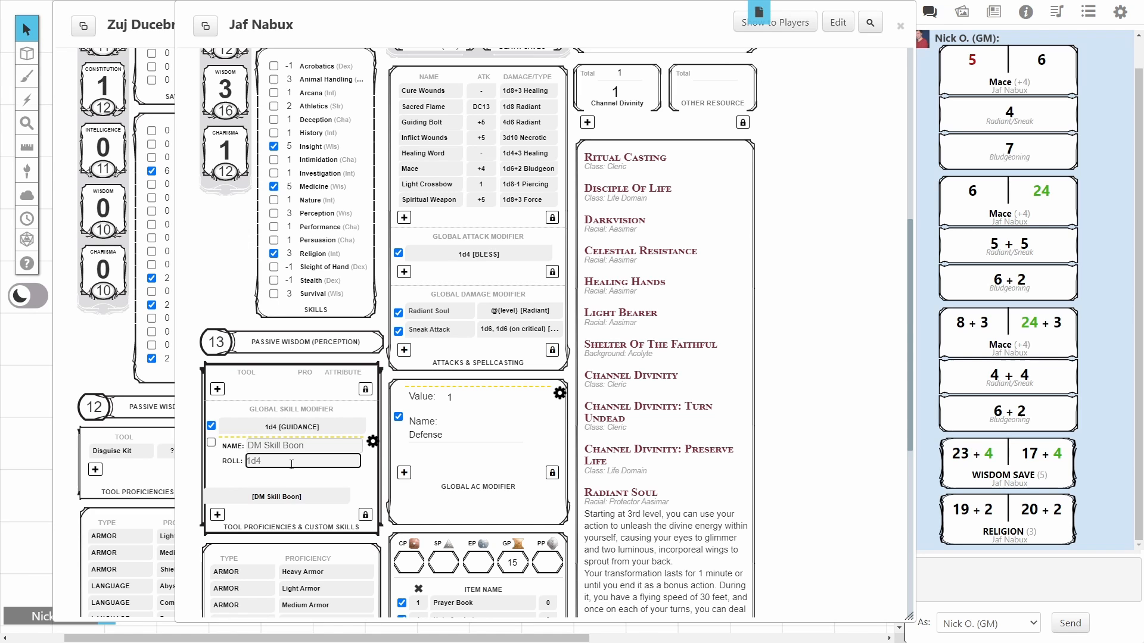
type("2")
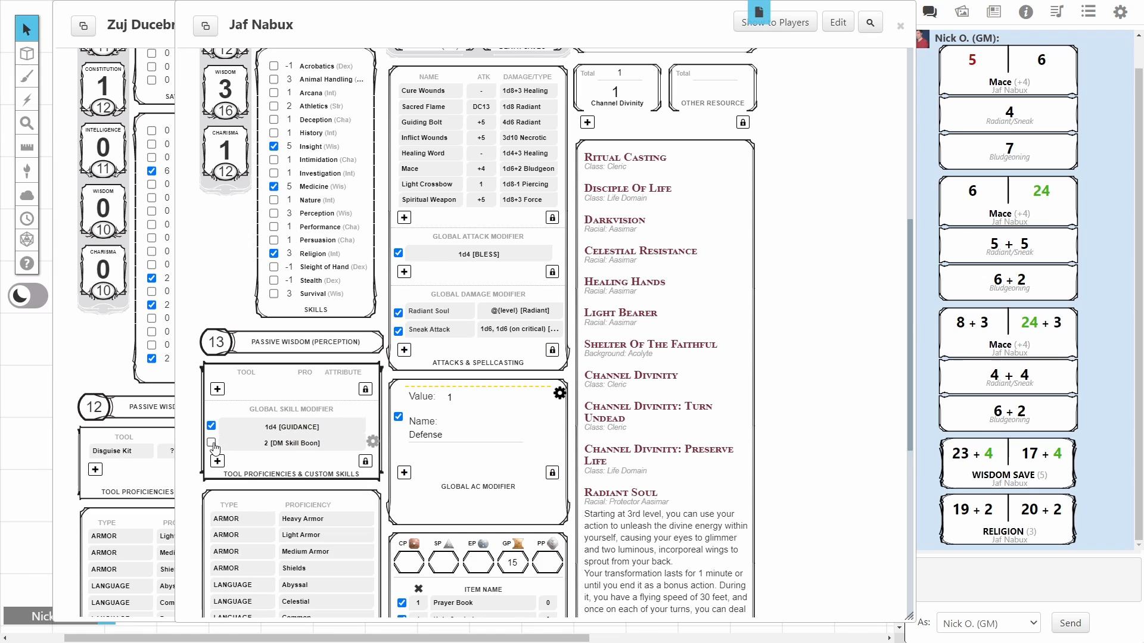
left_click(210, 443)
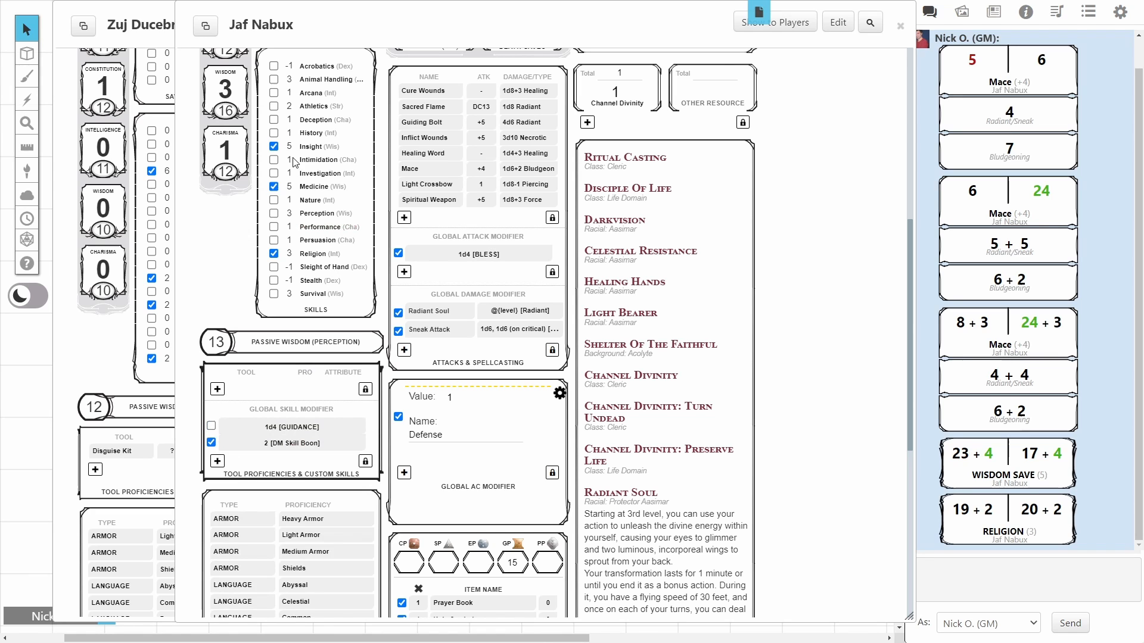
scroll("down", 3)
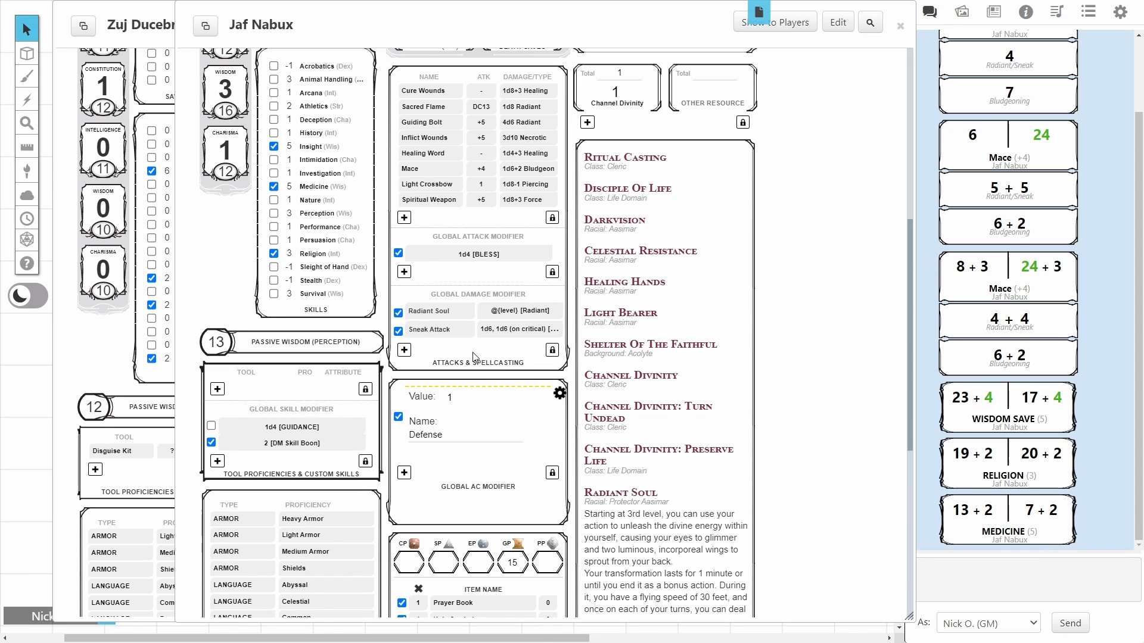
mouse_move(500, 376)
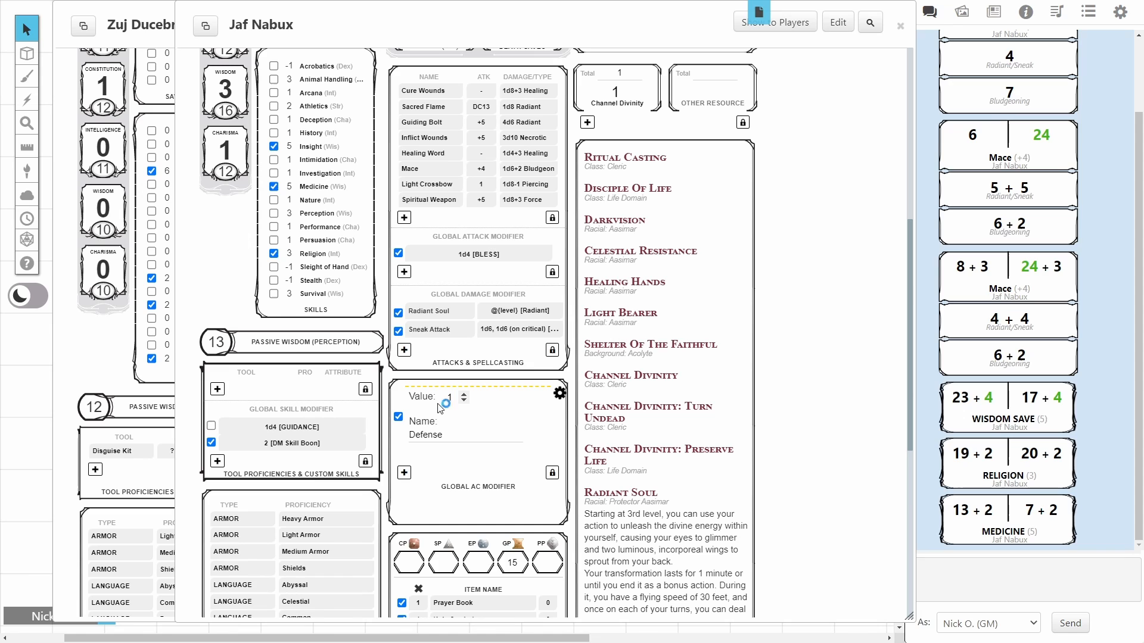
- Raise the Defense AC modifier to 2 and start renaming it 'My AC Bo'
left_click(448, 396)
type("2")
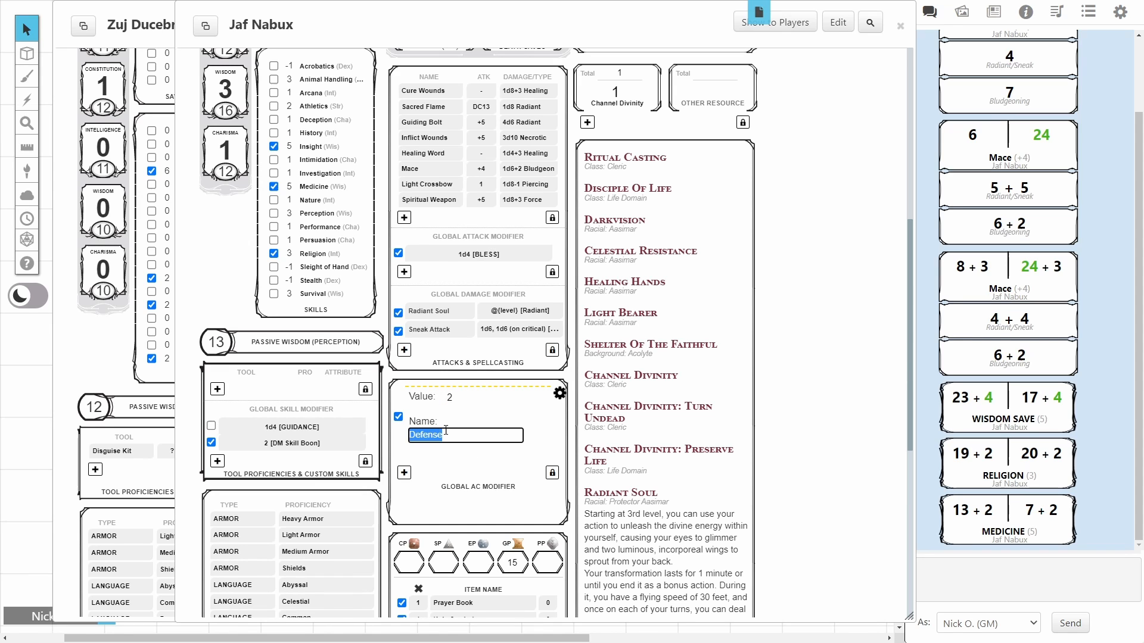
type("My AC Bo")
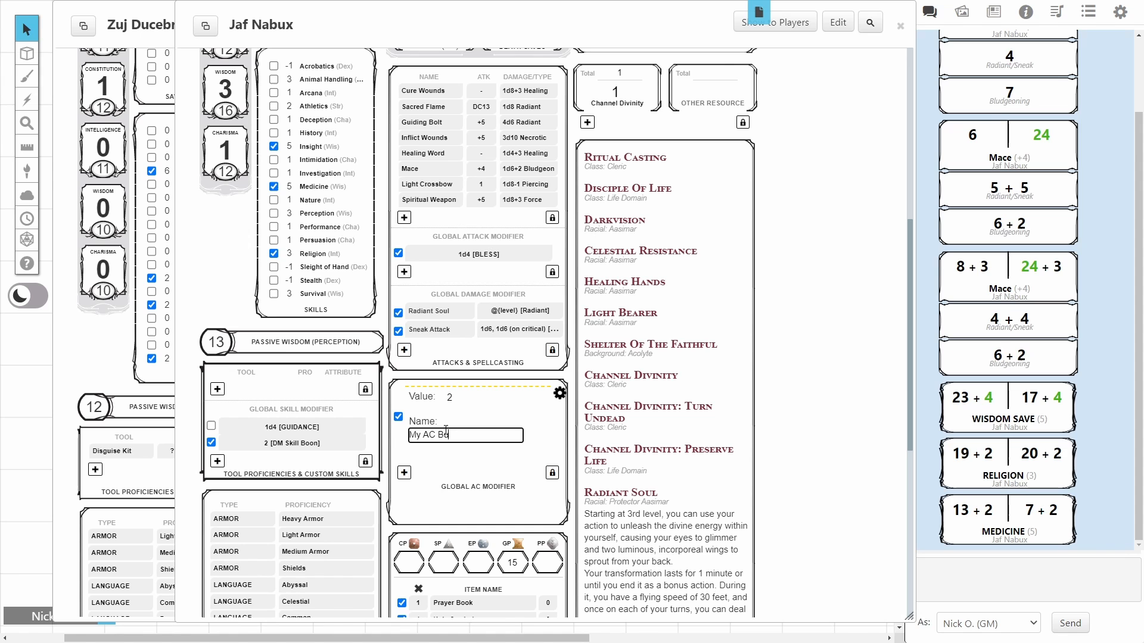